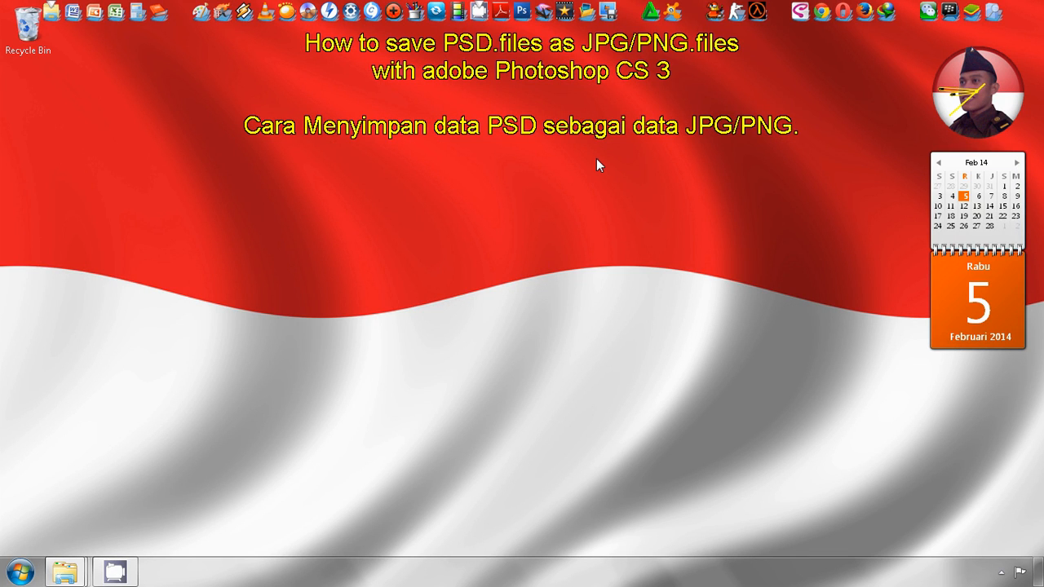
- Refresh the desktop, launch Photoshop CS3, and open the rifan - wings banner PSD
right_click(599, 166)
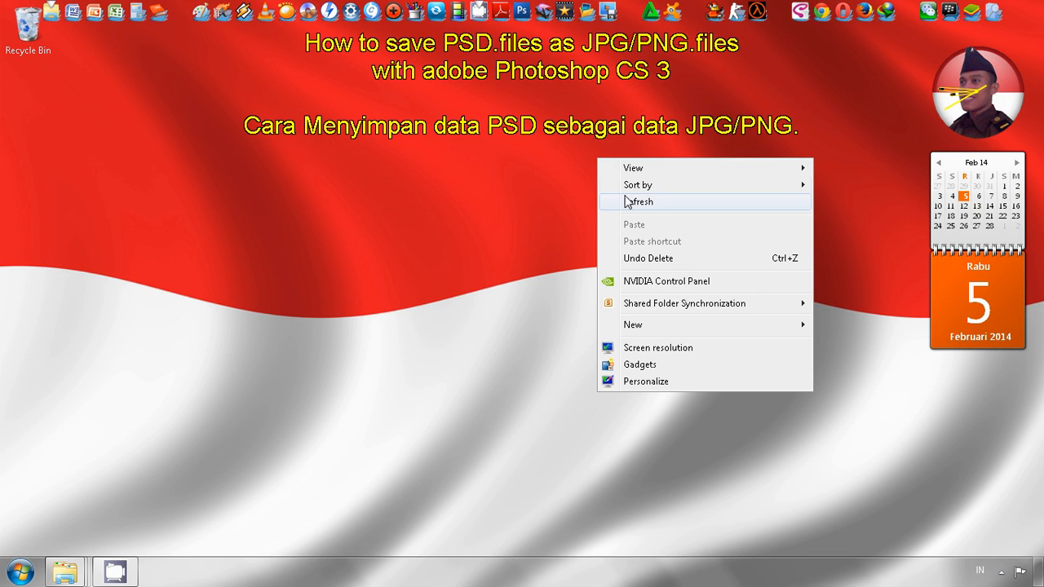
click(641, 201)
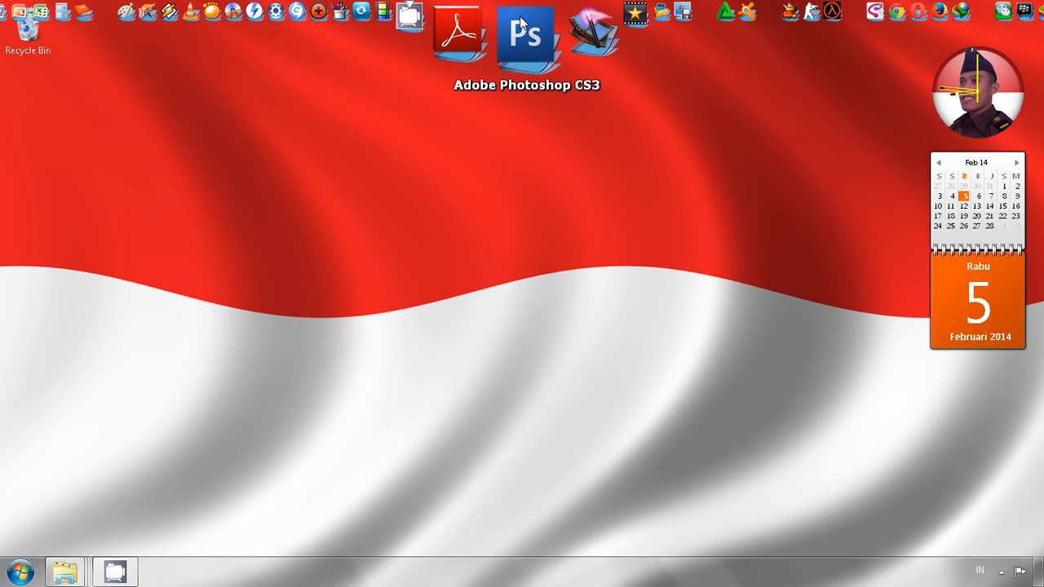
double_click(527, 38)
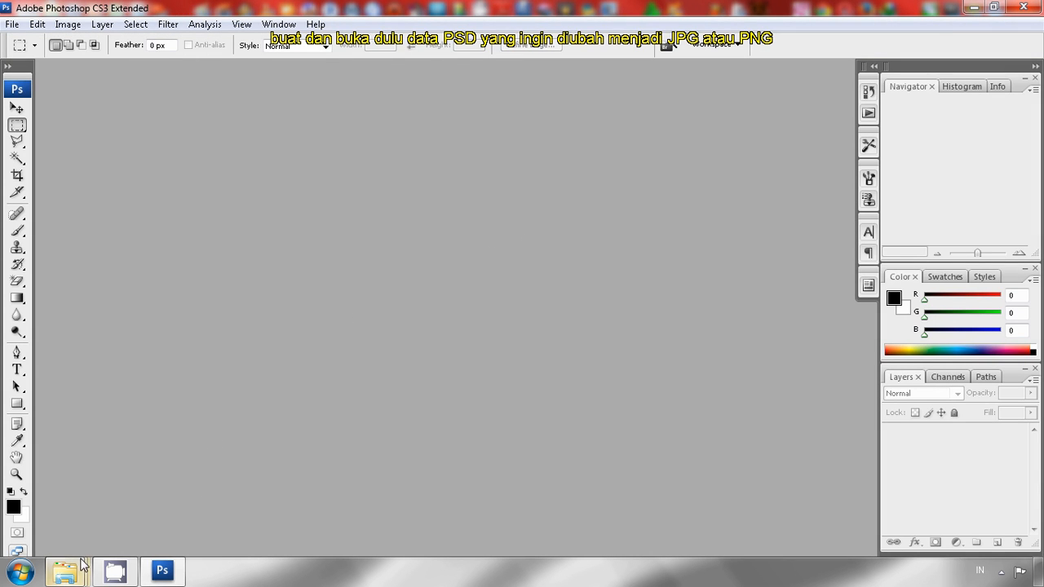
click(65, 570)
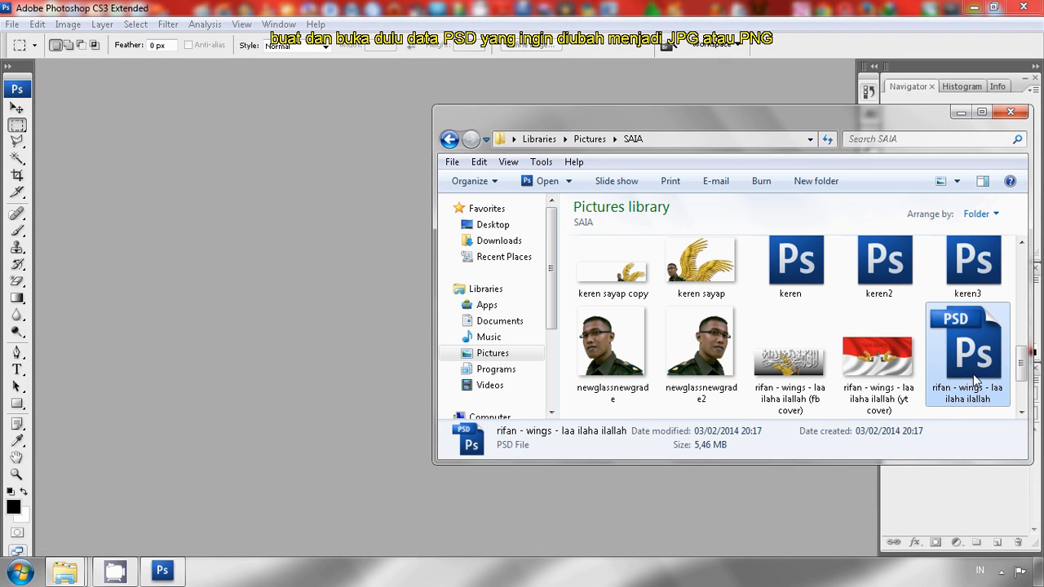
double_click(967, 351)
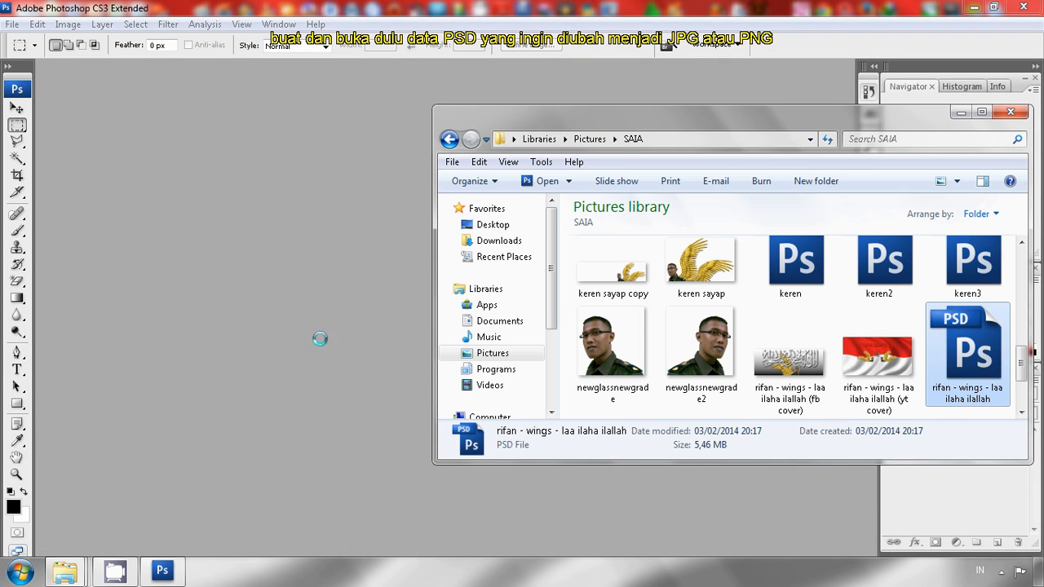
double_click(967, 351)
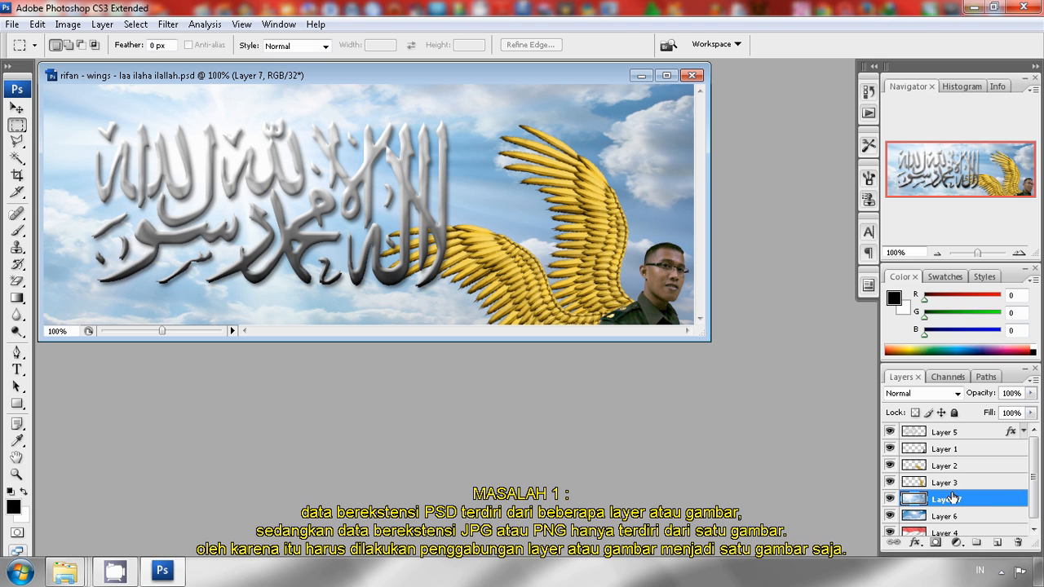
- Select Layer 3 in the banner's Layers panel
scroll(down, 3)
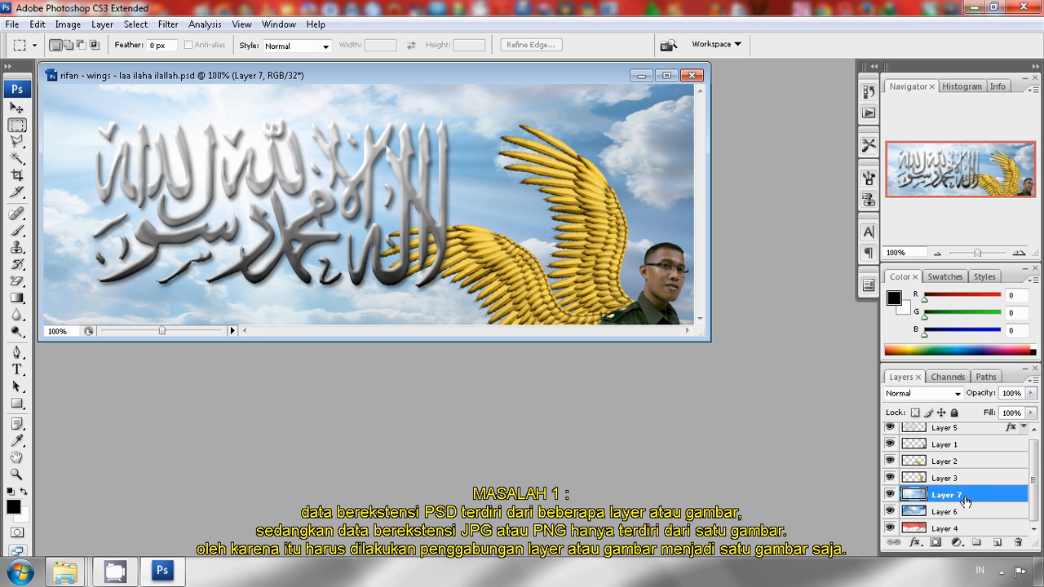
click(945, 477)
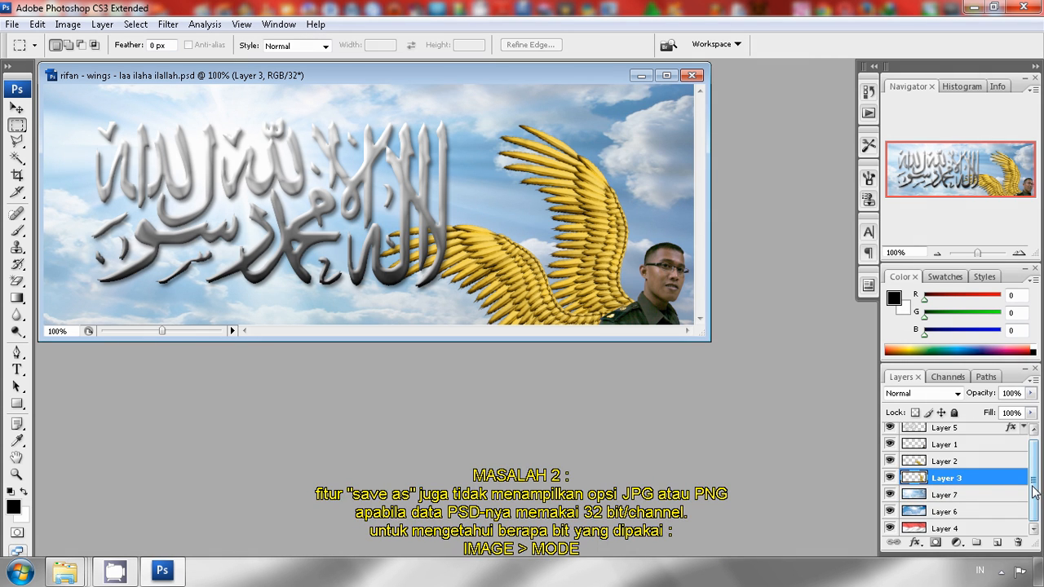
mouse_move(544, 378)
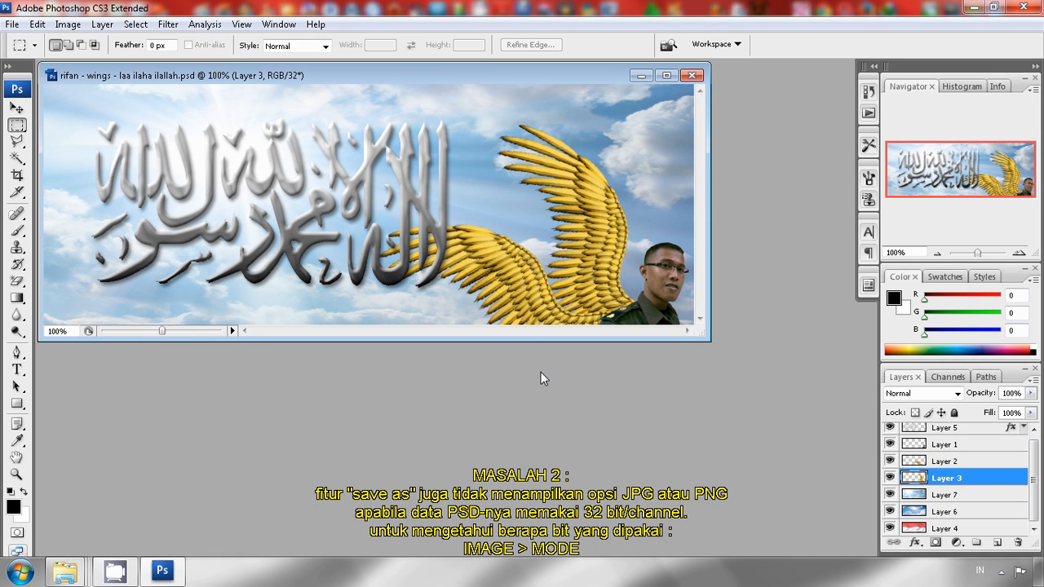
mouse_move(18, 37)
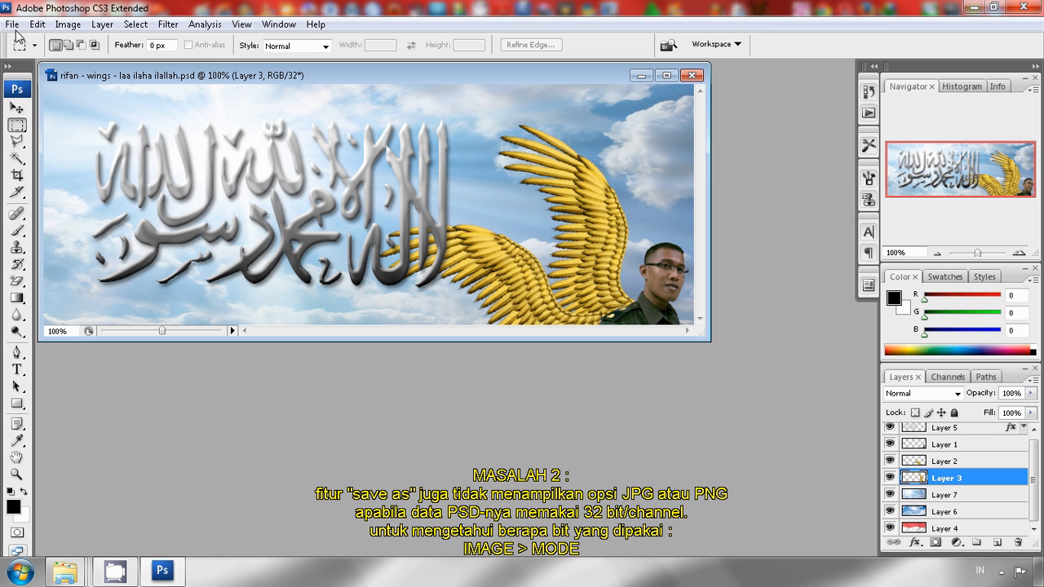
click(12, 24)
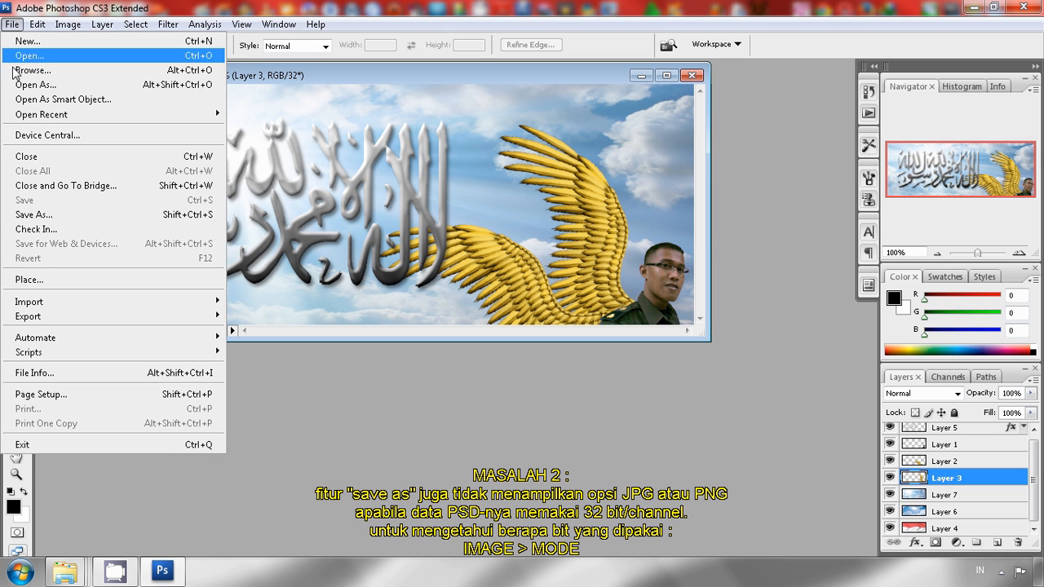
click(34, 214)
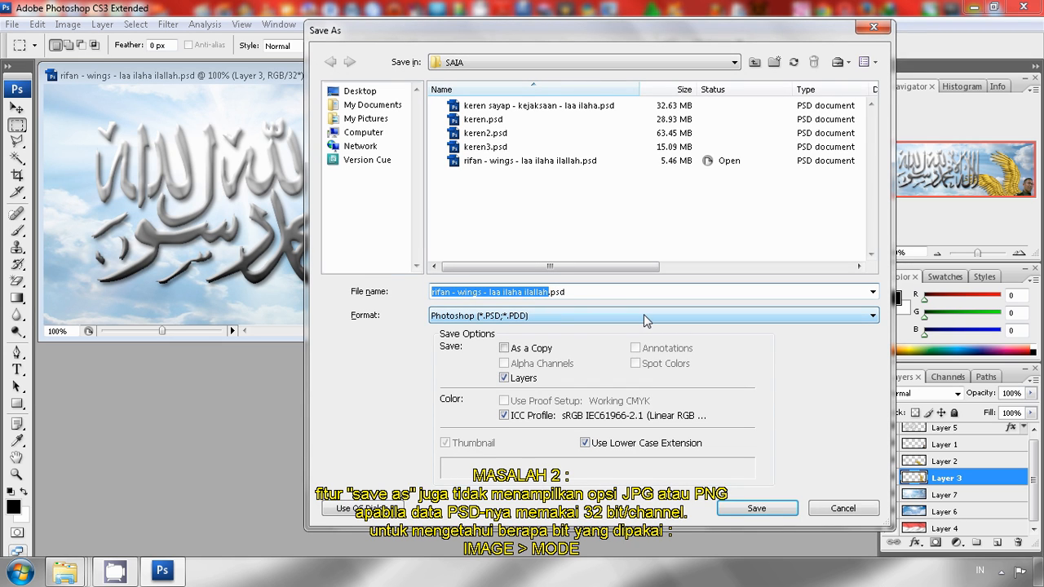
click(652, 316)
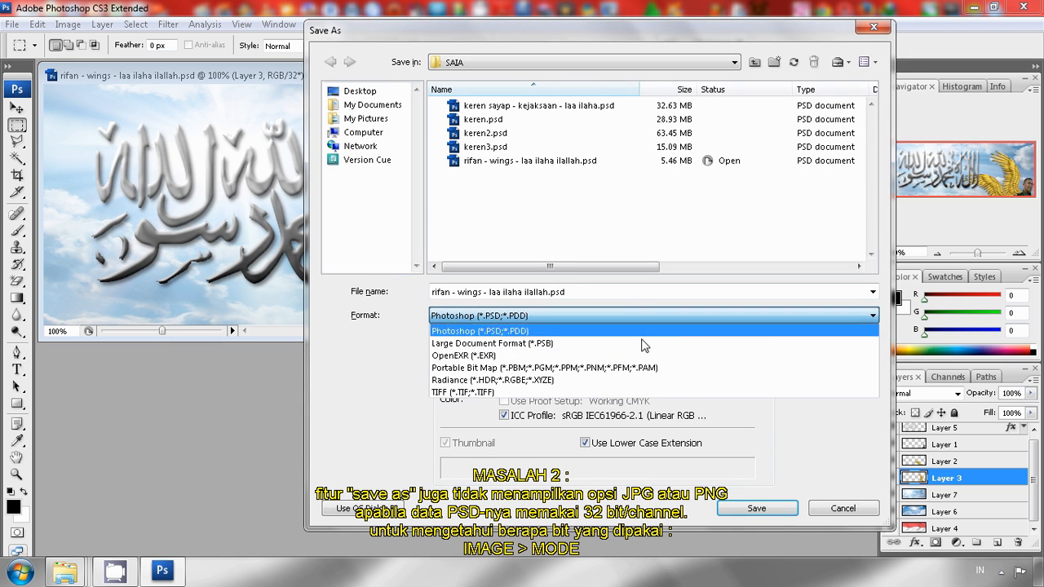
mouse_move(491, 342)
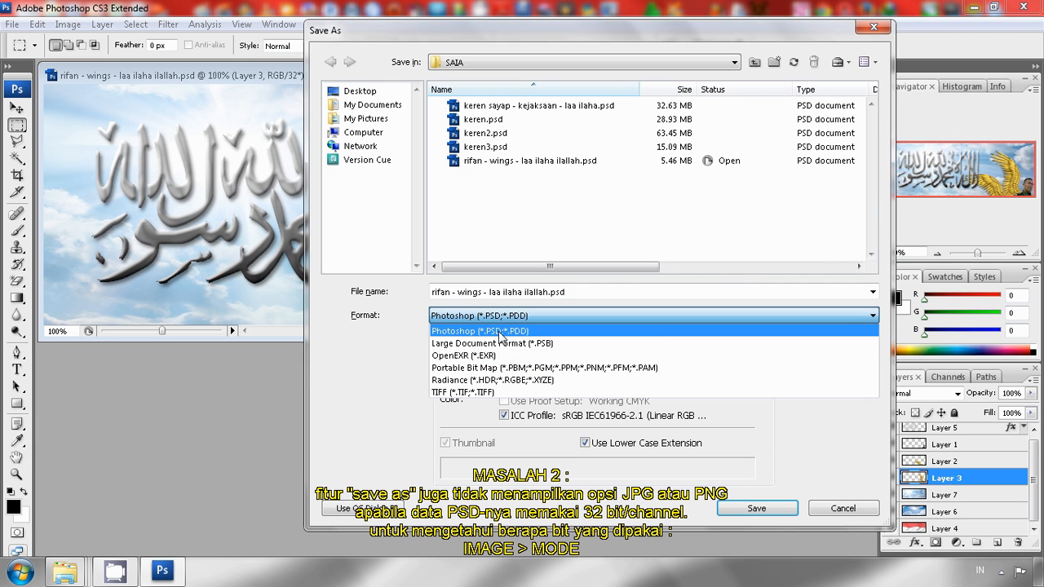
mouse_move(491, 343)
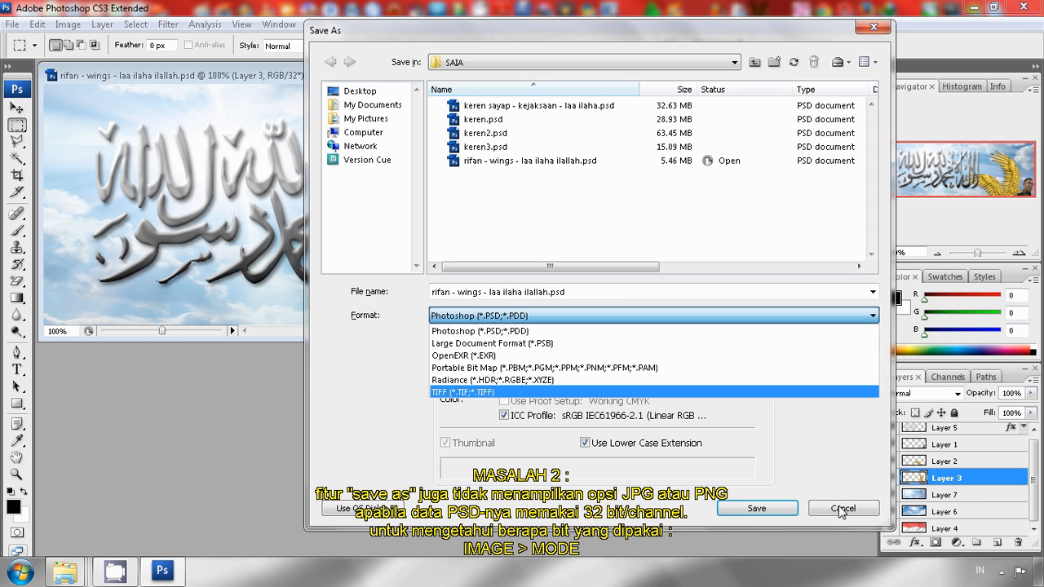
click(842, 508)
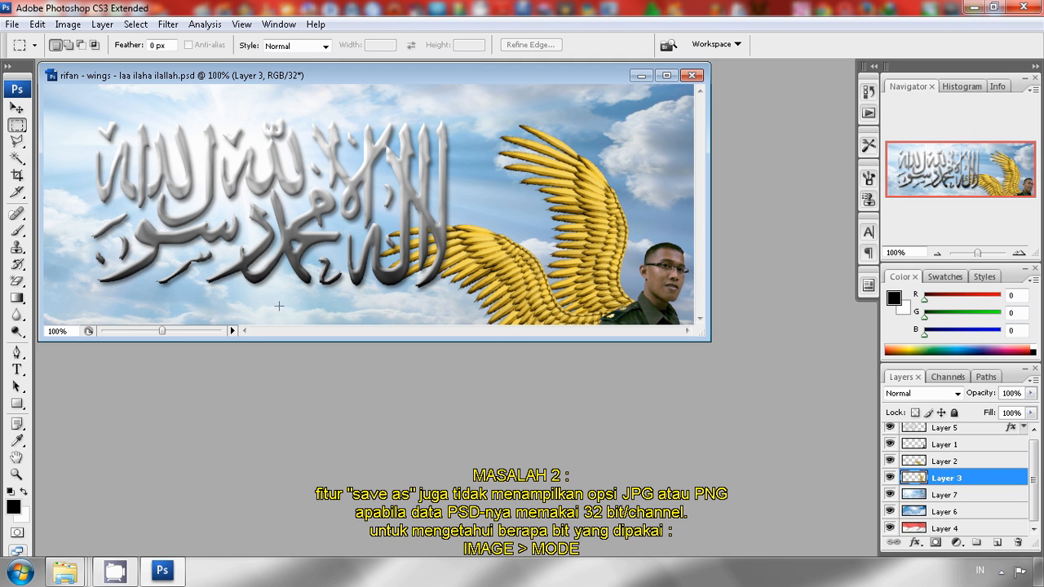
mouse_move(318, 309)
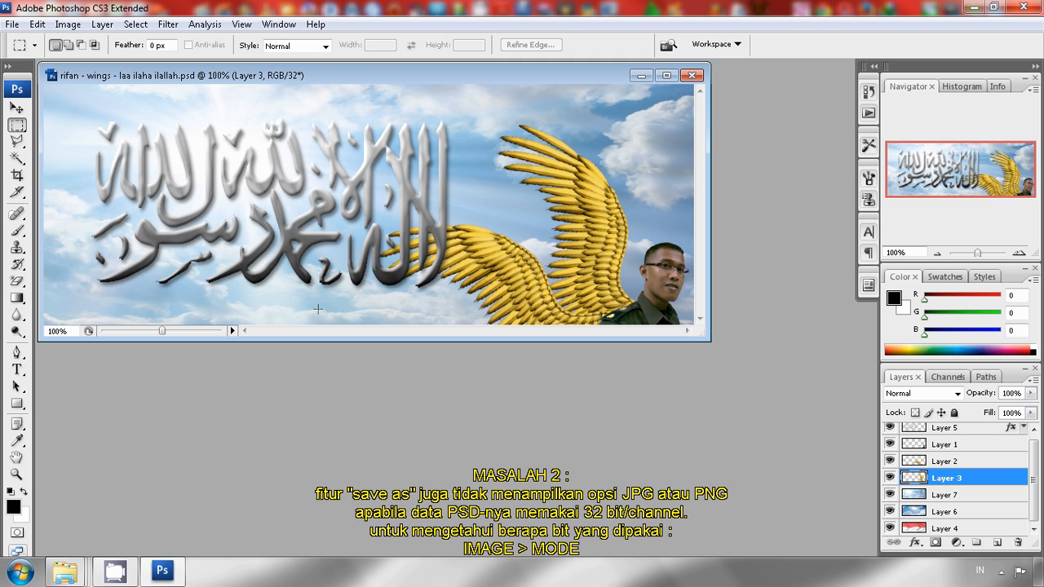
mouse_move(292, 303)
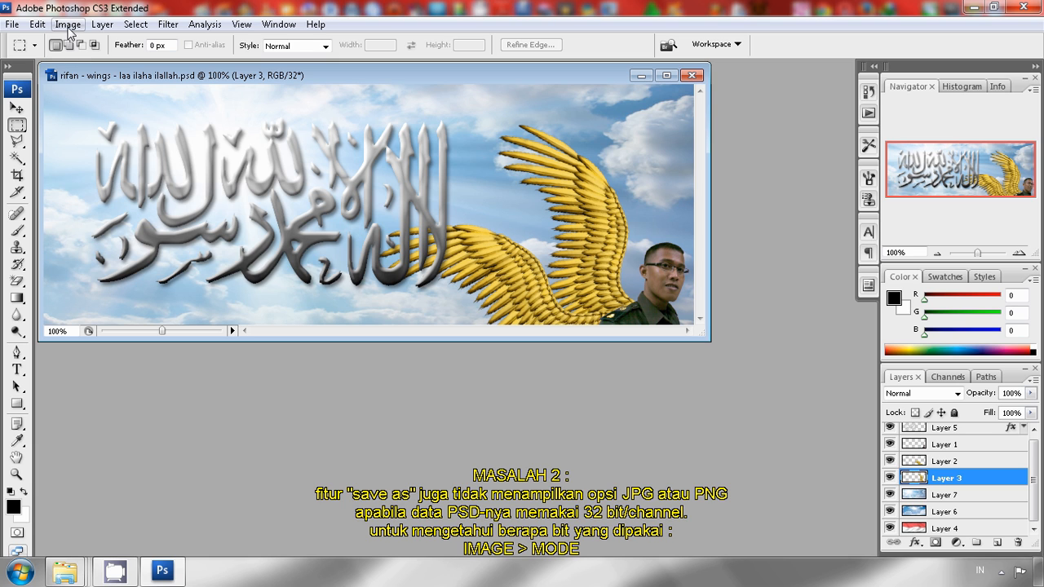
- Show the Image > Mode submenu, where 32 Bits/Channel is checked
click(68, 23)
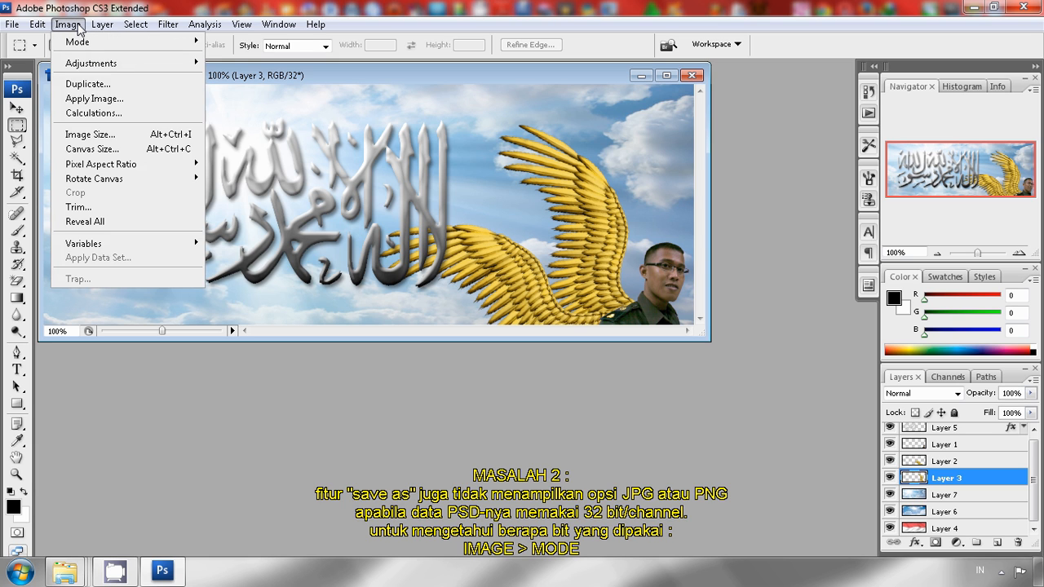
mouse_move(277, 415)
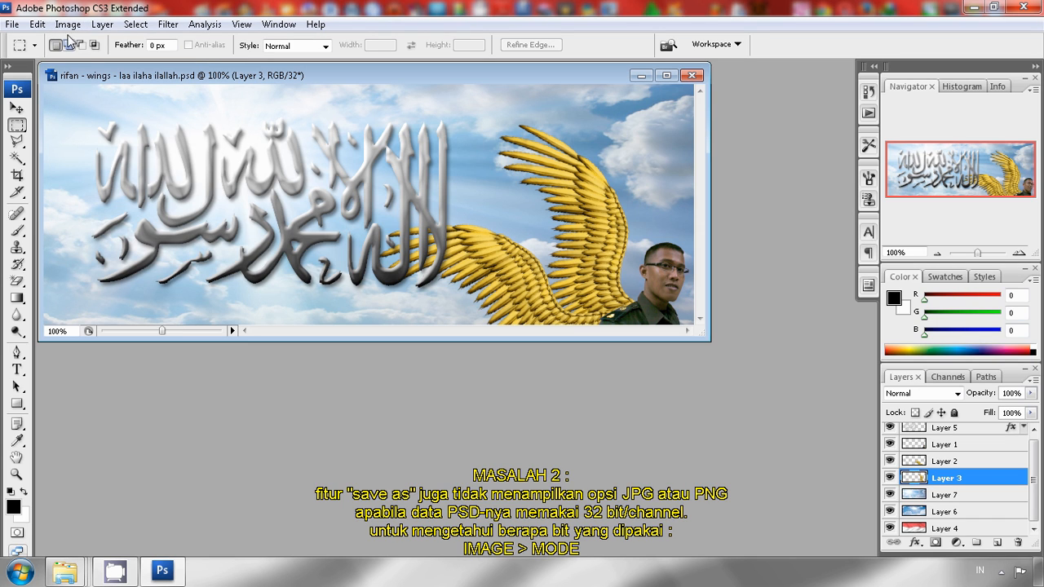
click(68, 24)
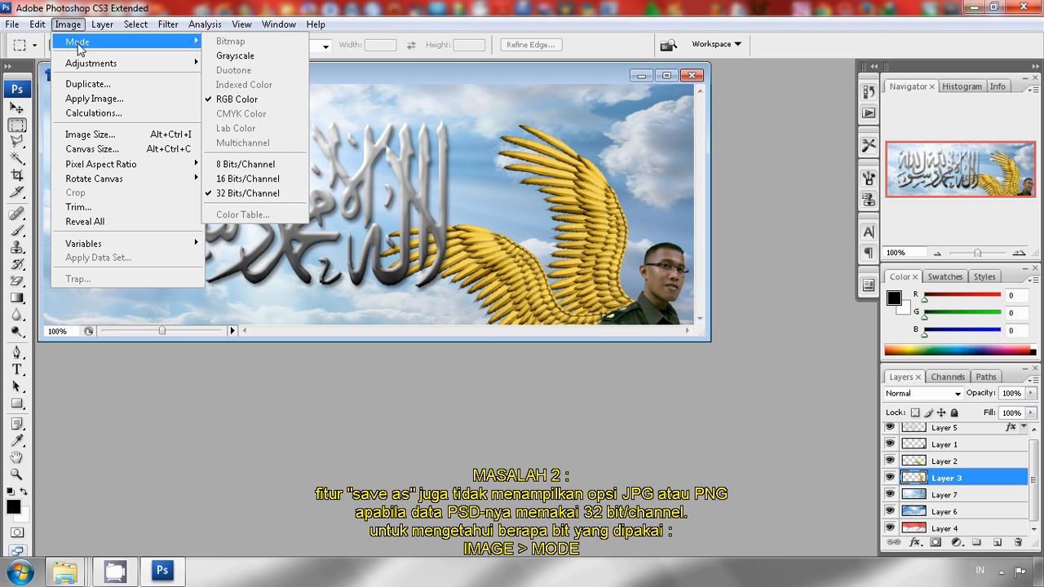
mouse_move(231, 40)
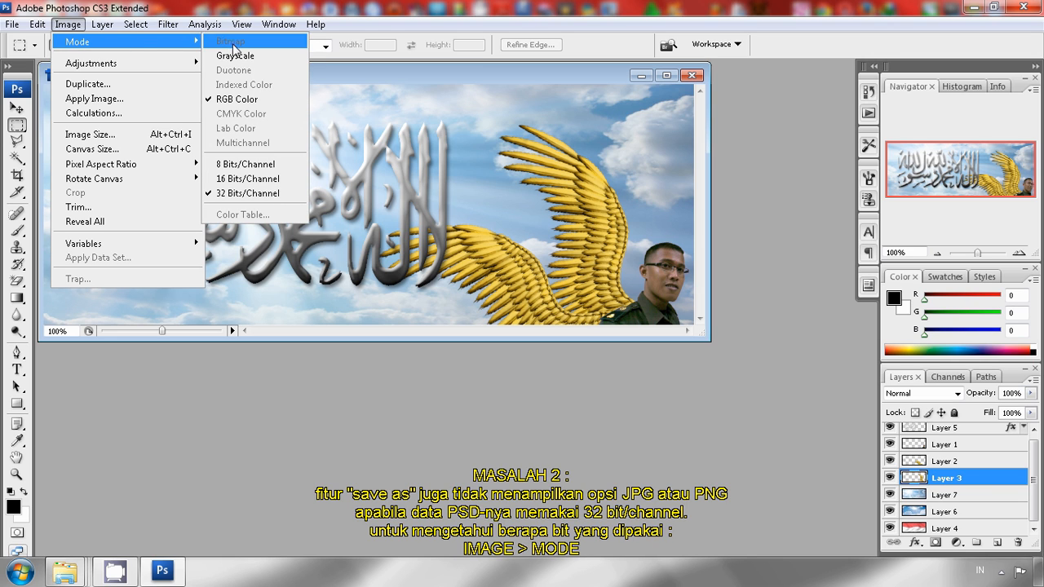
mouse_move(247, 193)
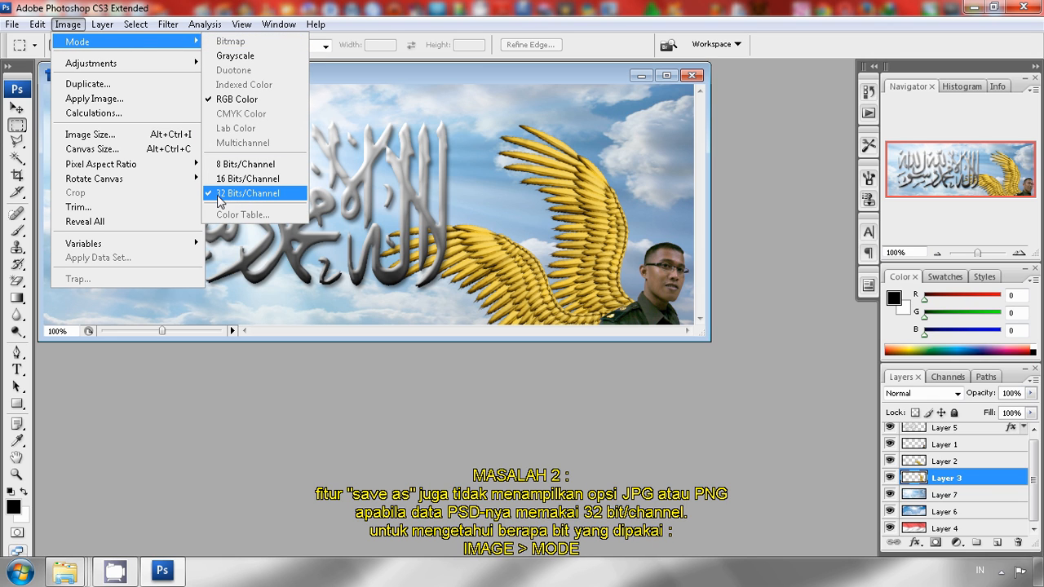
mouse_move(249, 202)
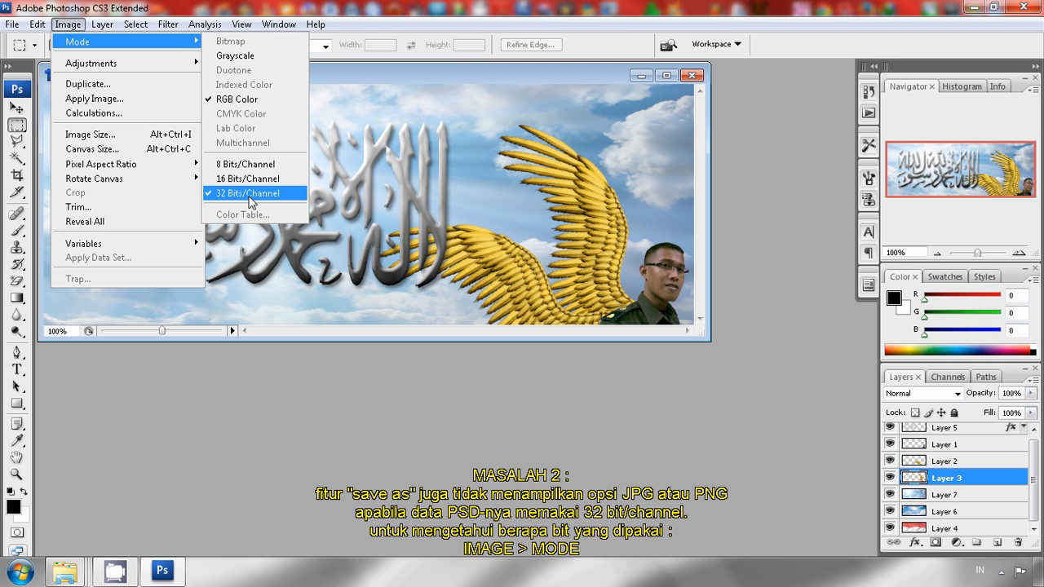
mouse_move(261, 200)
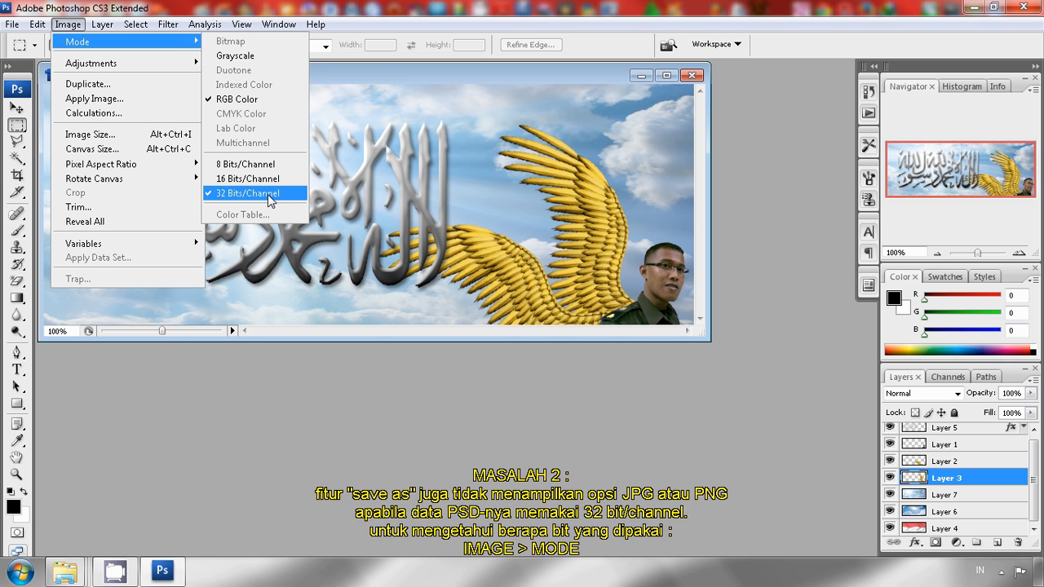
mouse_move(239, 204)
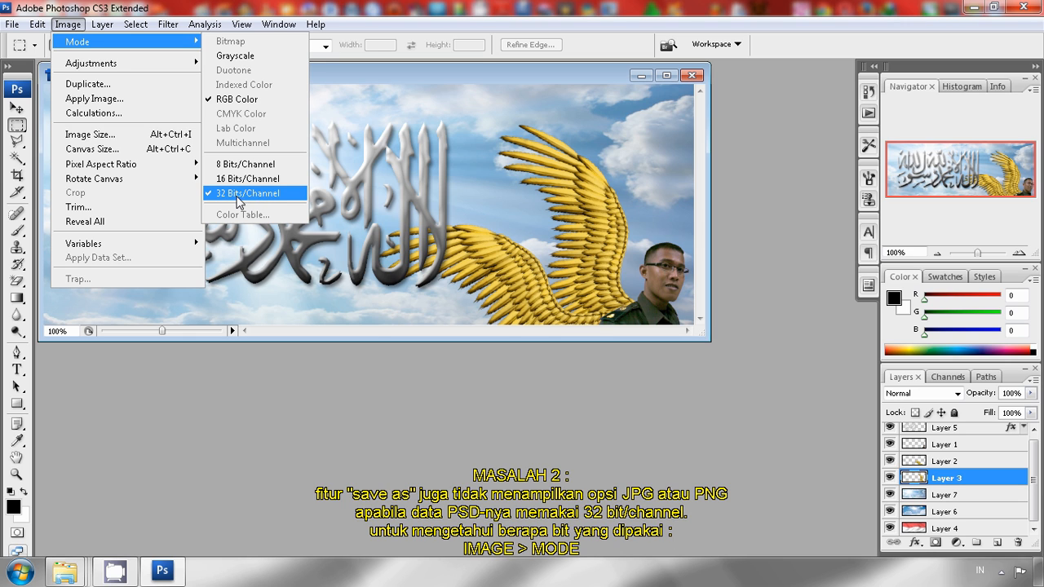
mouse_move(247, 179)
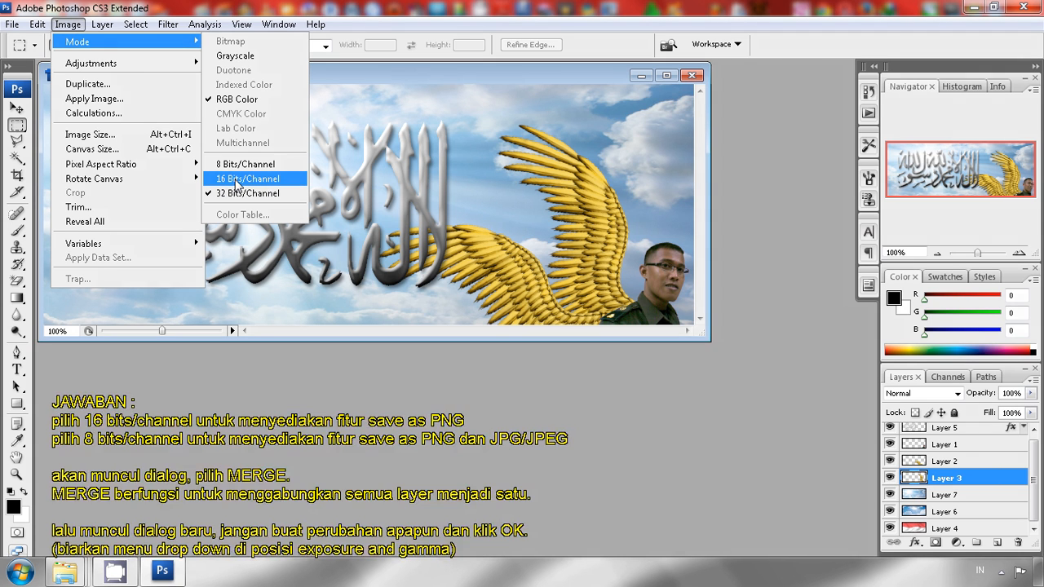
- Choose a lower bit depth and merge all layers into Layer 8
click(247, 179)
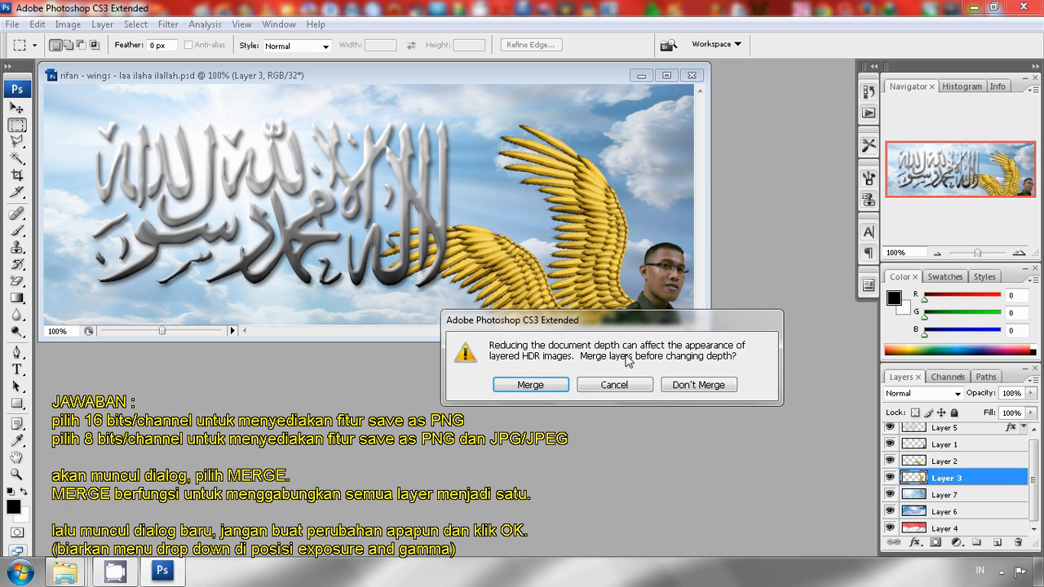
mouse_move(609, 354)
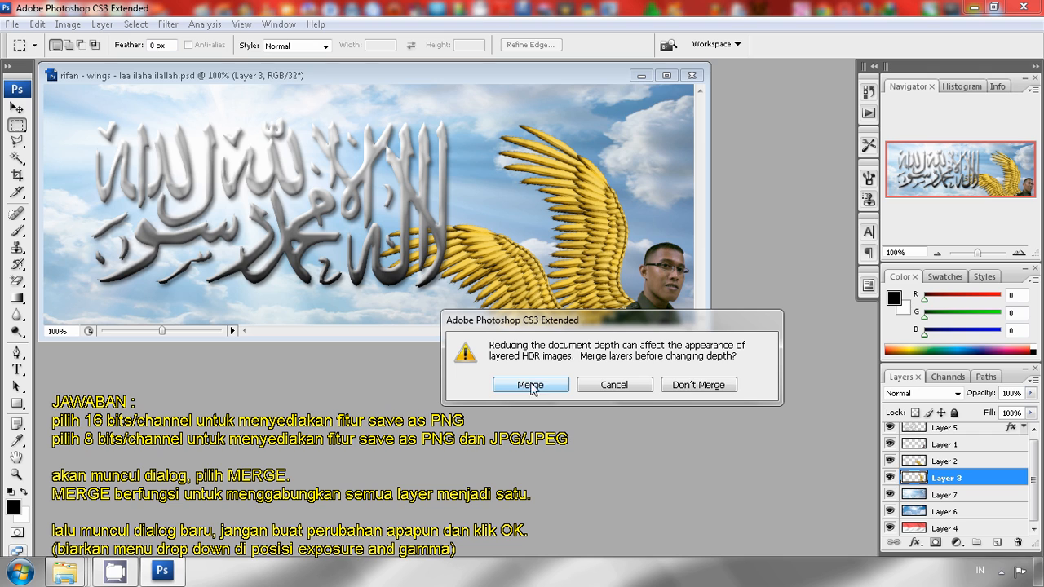
mouse_move(907, 512)
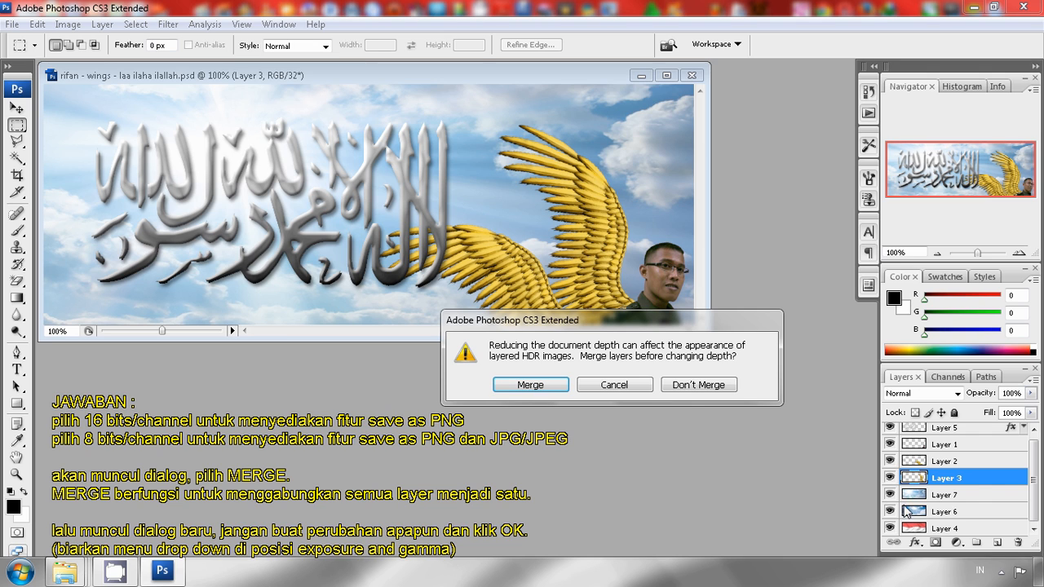
mouse_move(950, 482)
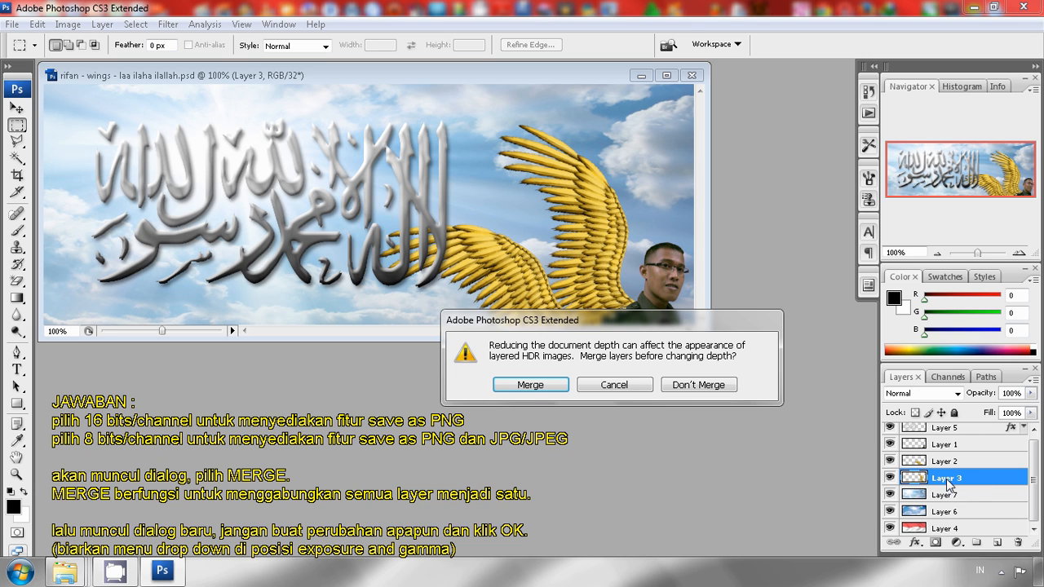
mouse_move(722, 542)
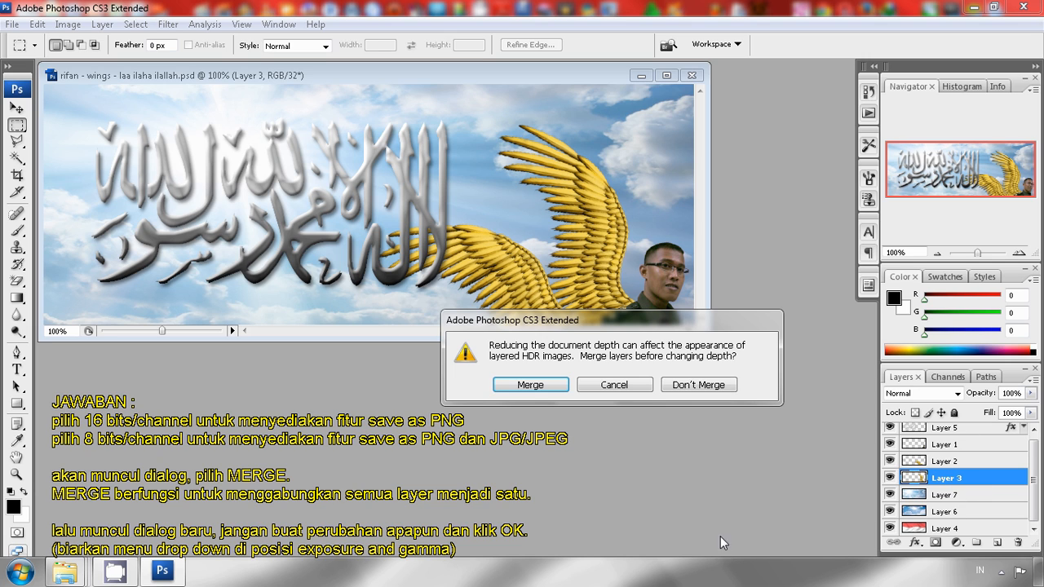
mouse_move(563, 421)
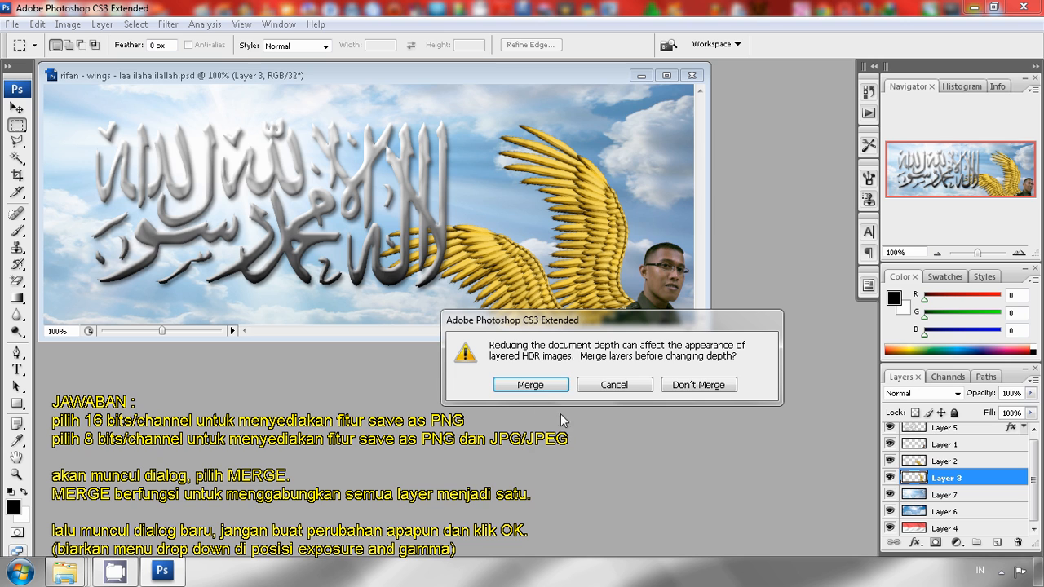
click(530, 384)
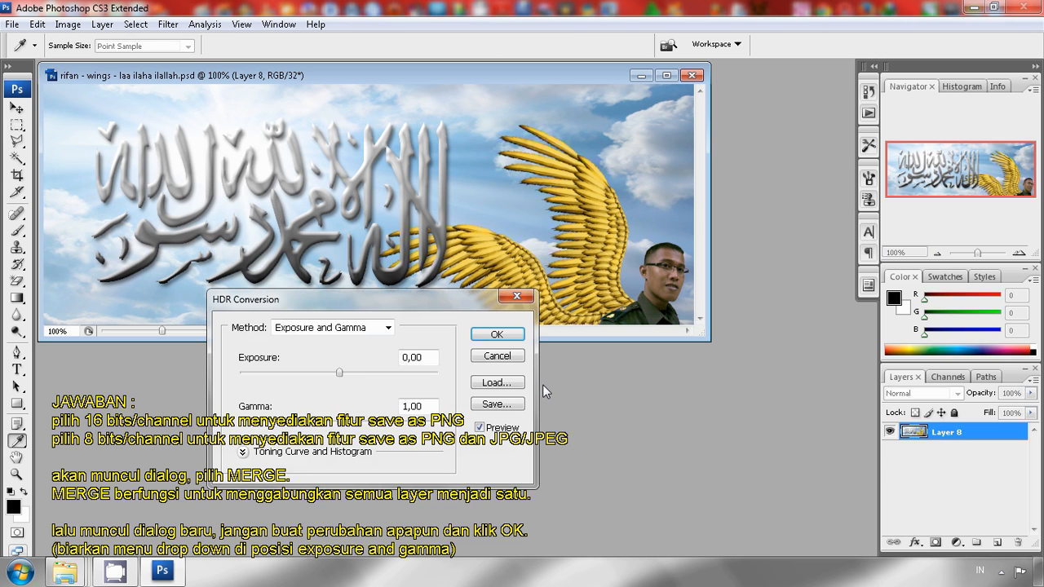
mouse_move(368, 308)
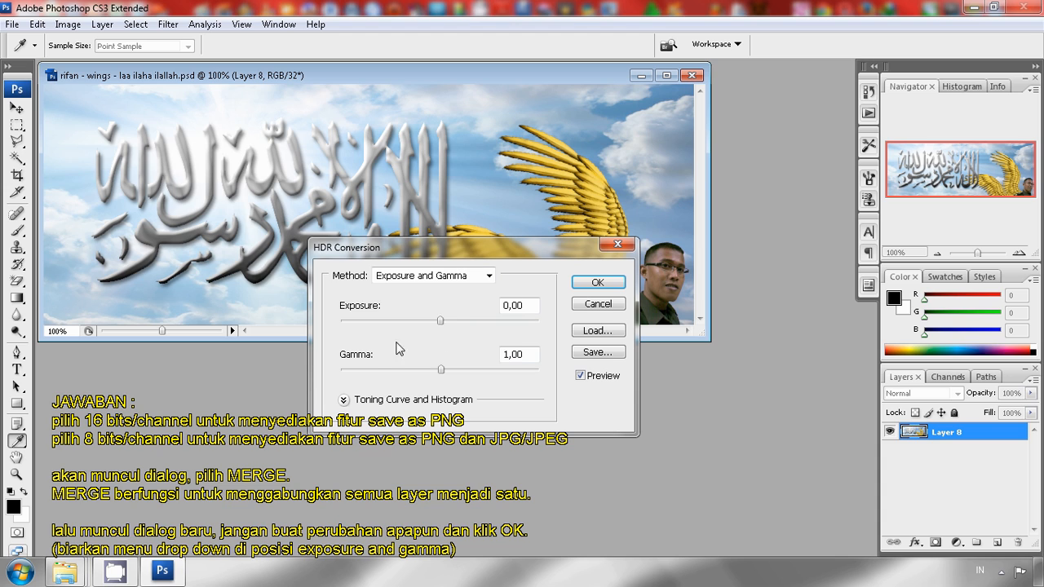
mouse_move(432, 344)
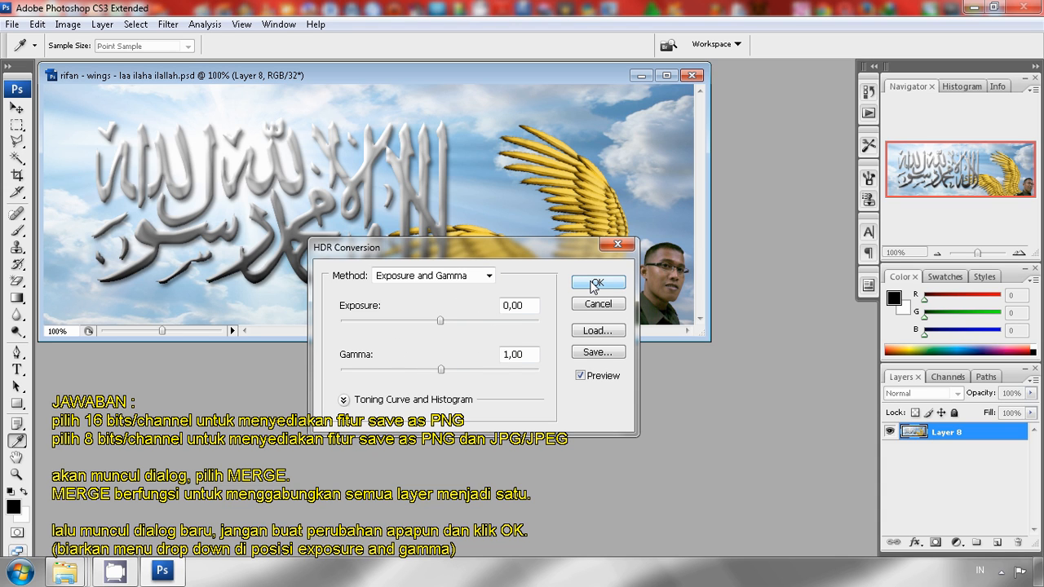
- Accept default Exposure and Gamma to convert the banner to 16 bits/channel
click(597, 282)
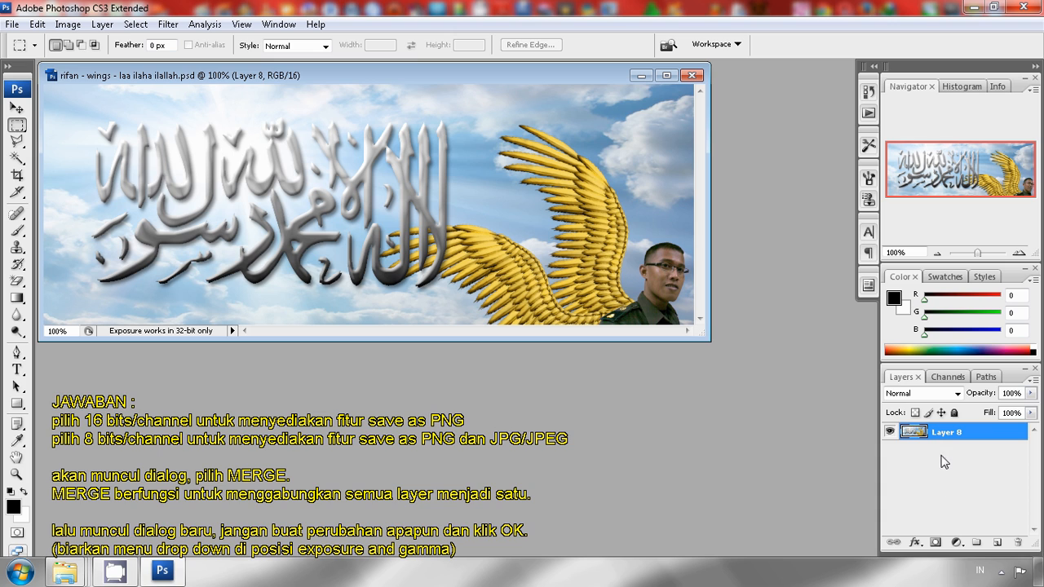
mouse_move(952, 439)
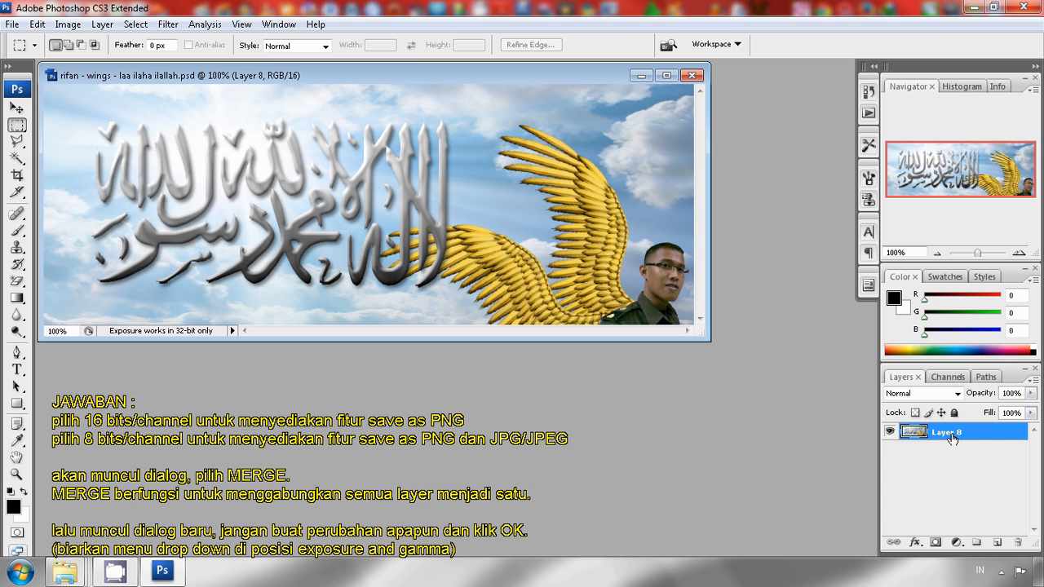
mouse_move(216, 284)
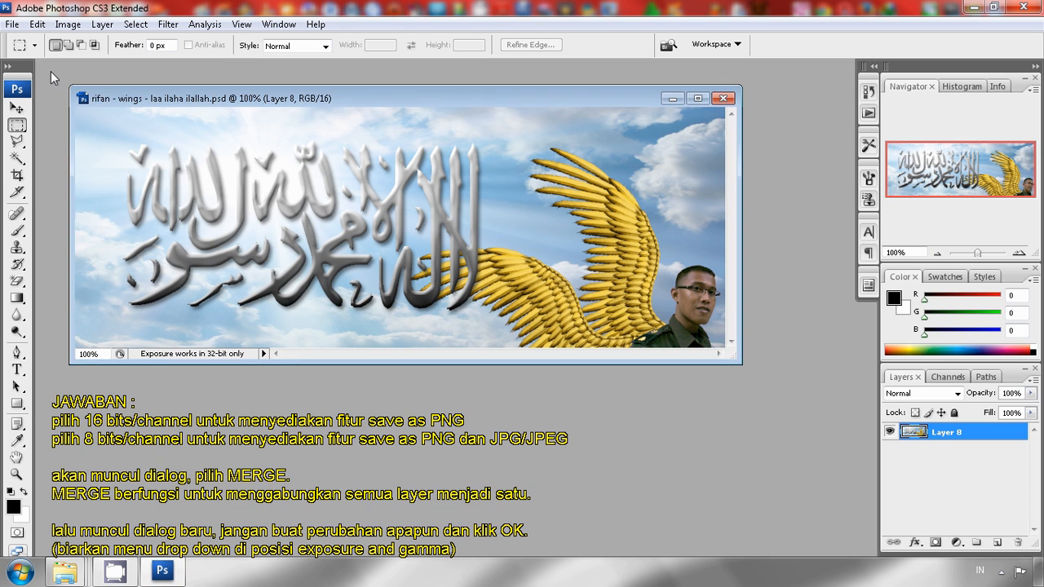
click(11, 23)
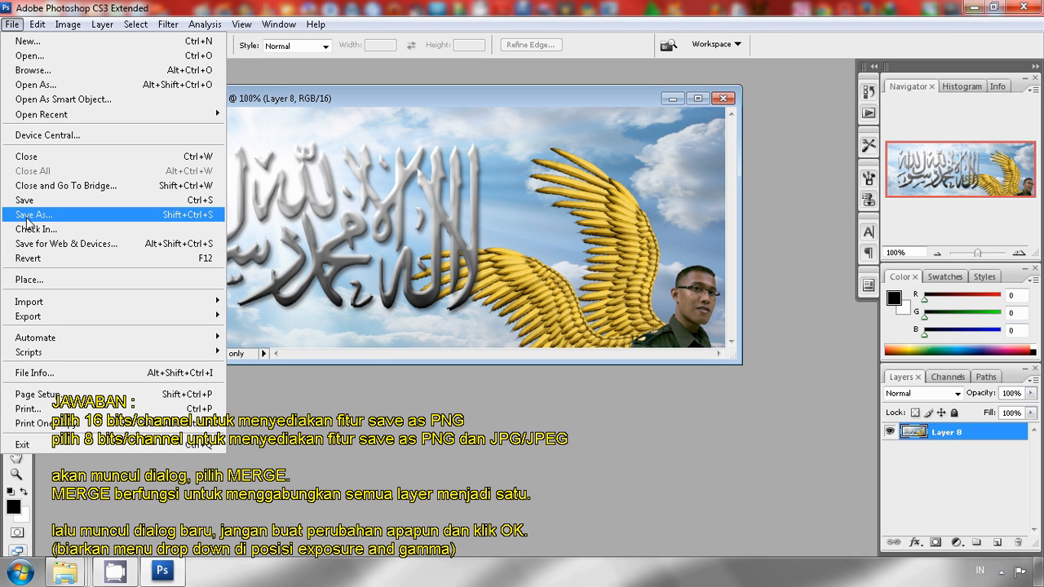
- Browse the Save As format list for the 16-bit banner, leaving PSD selected
click(33, 214)
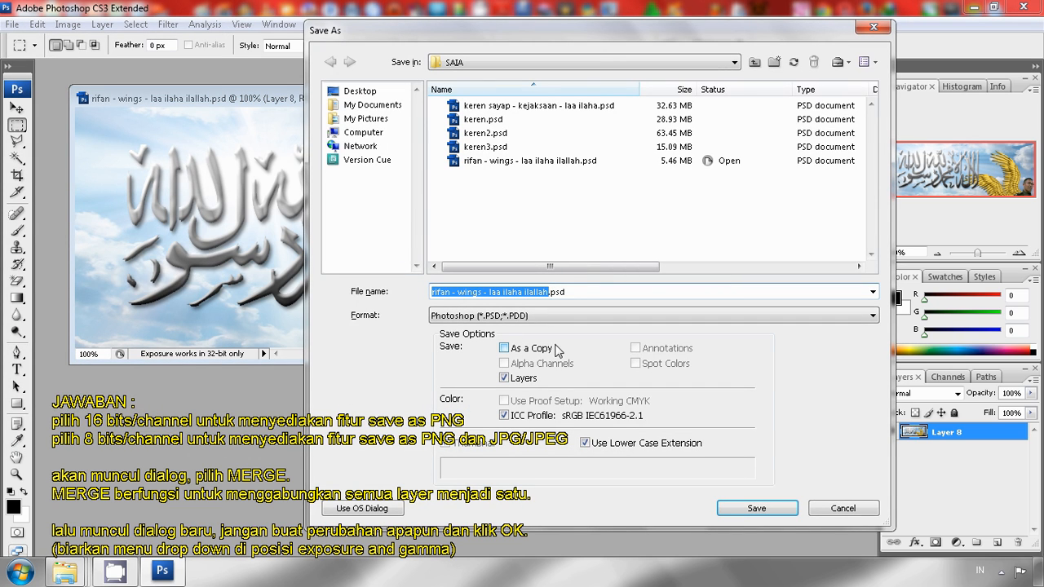
click(871, 315)
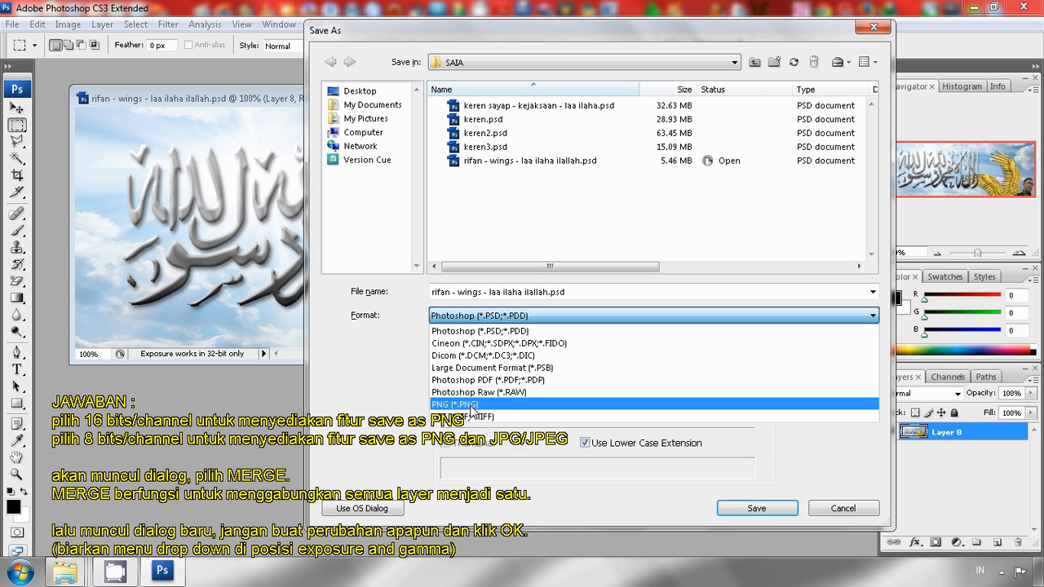
mouse_move(502, 410)
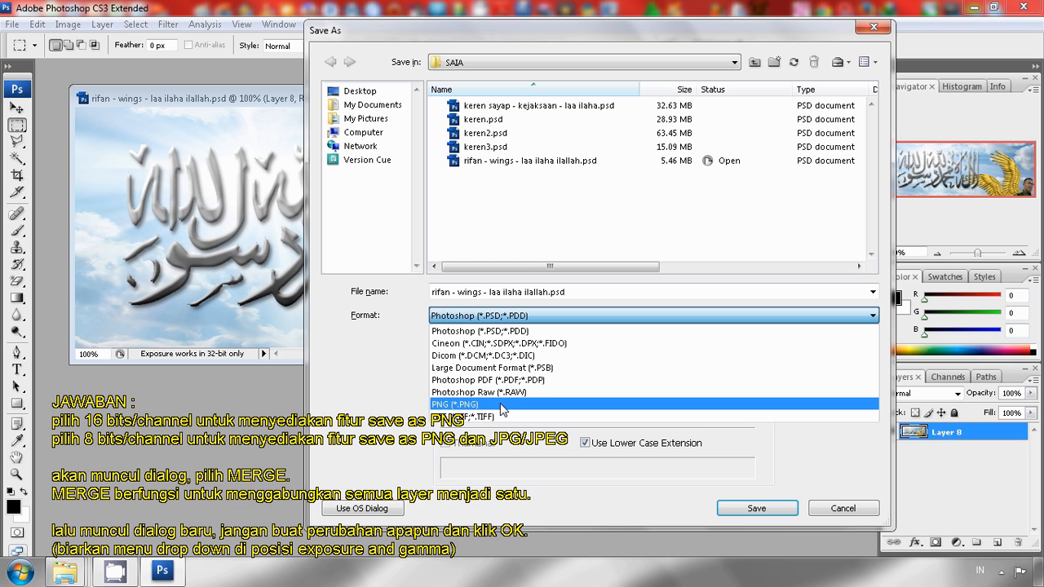
mouse_move(463, 410)
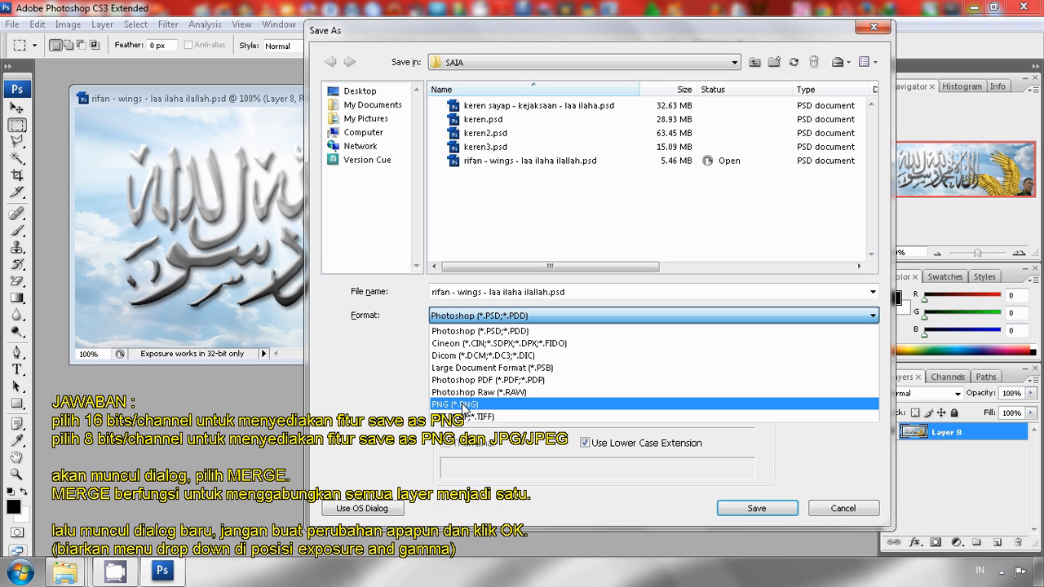
mouse_move(705, 417)
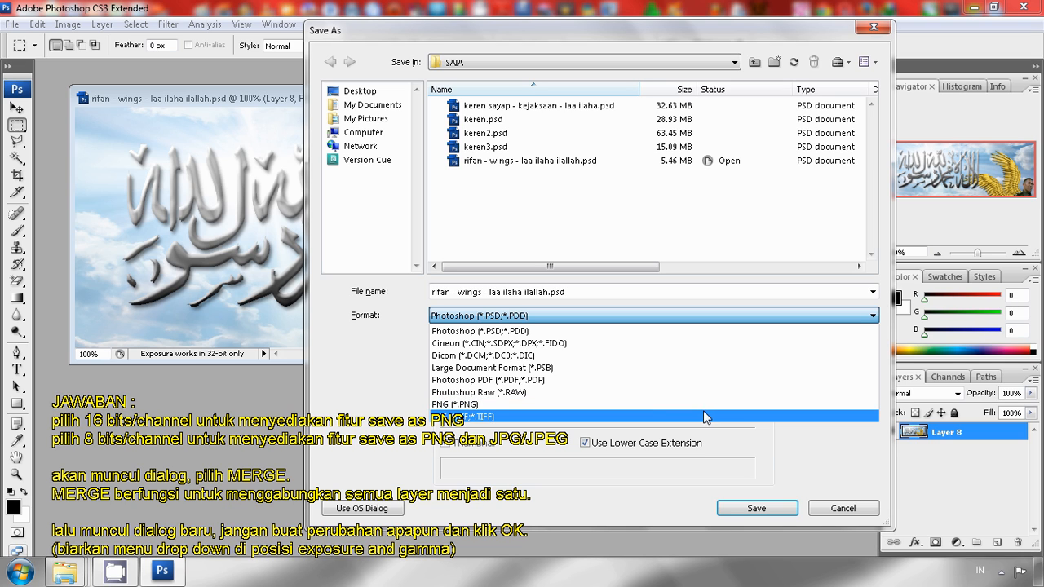
mouse_move(620, 342)
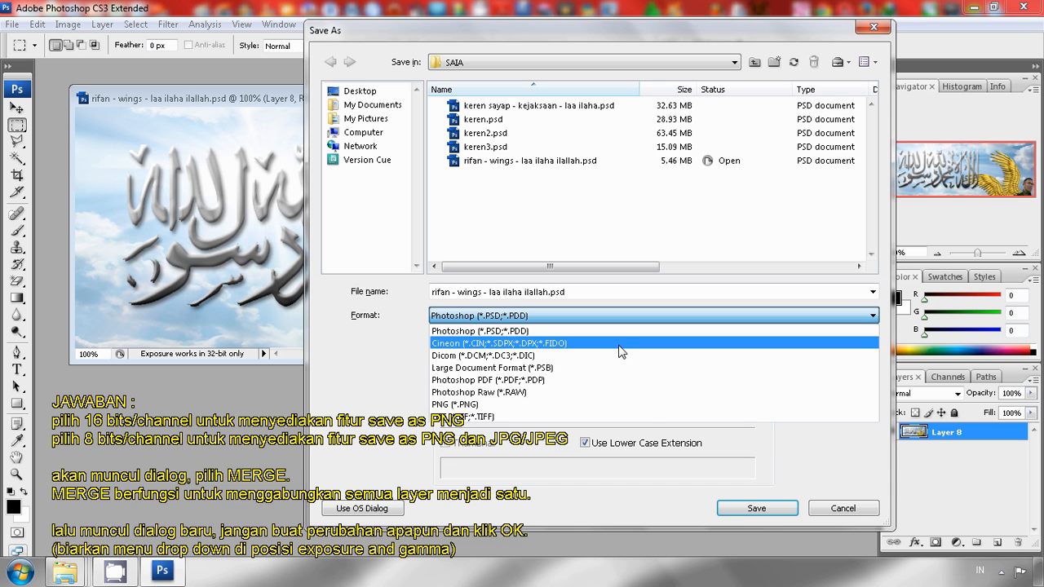
mouse_move(666, 366)
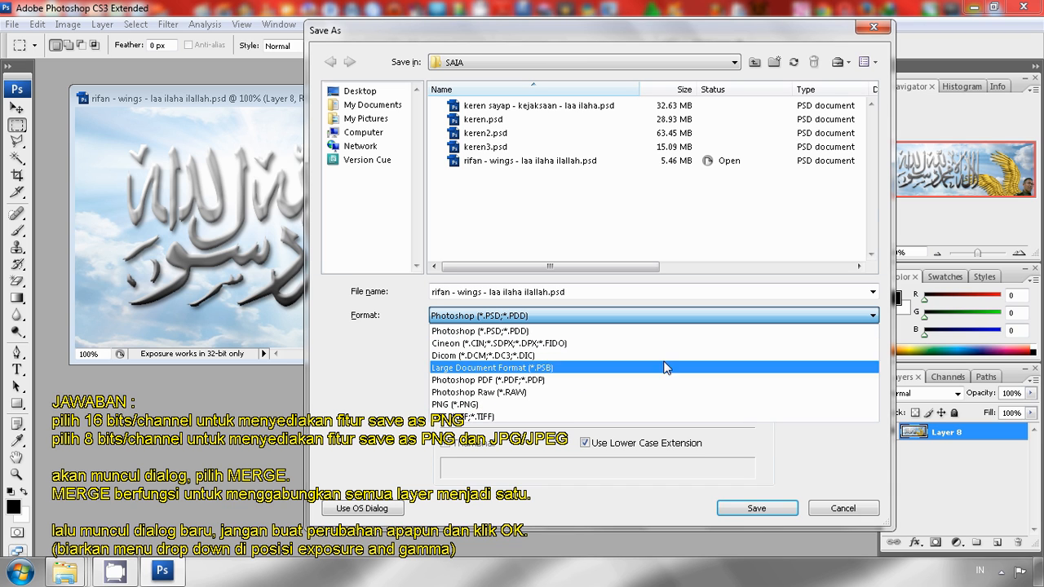
mouse_move(612, 379)
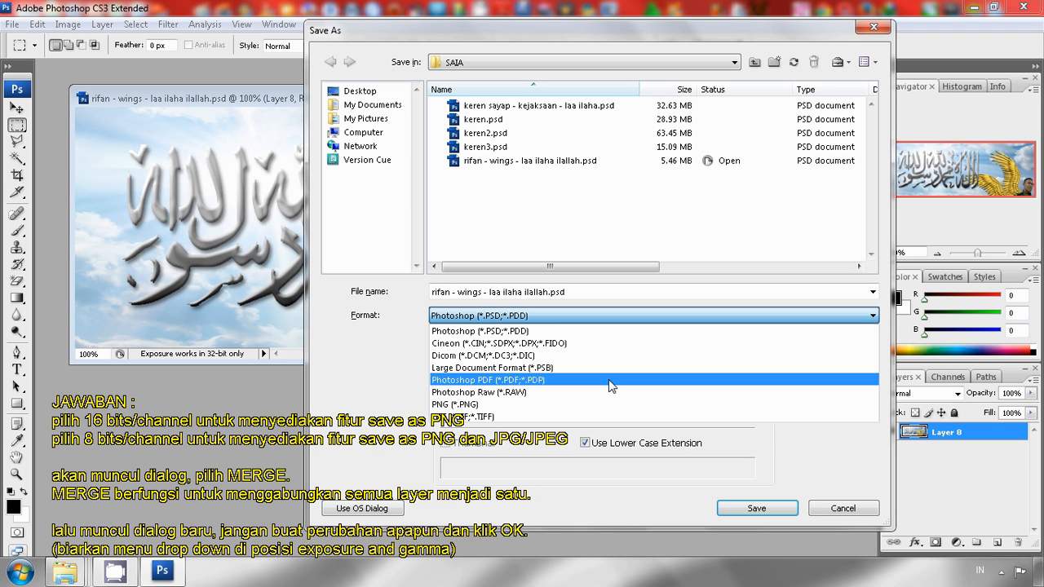
click(479, 330)
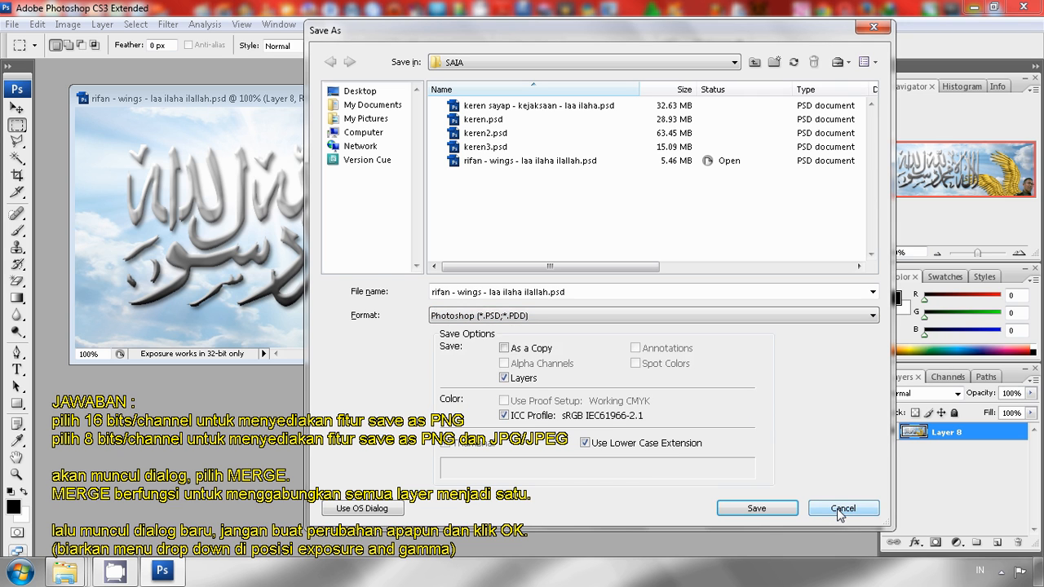
- Cancel Save As and switch the image mode to 8 Bits/Channel
click(842, 508)
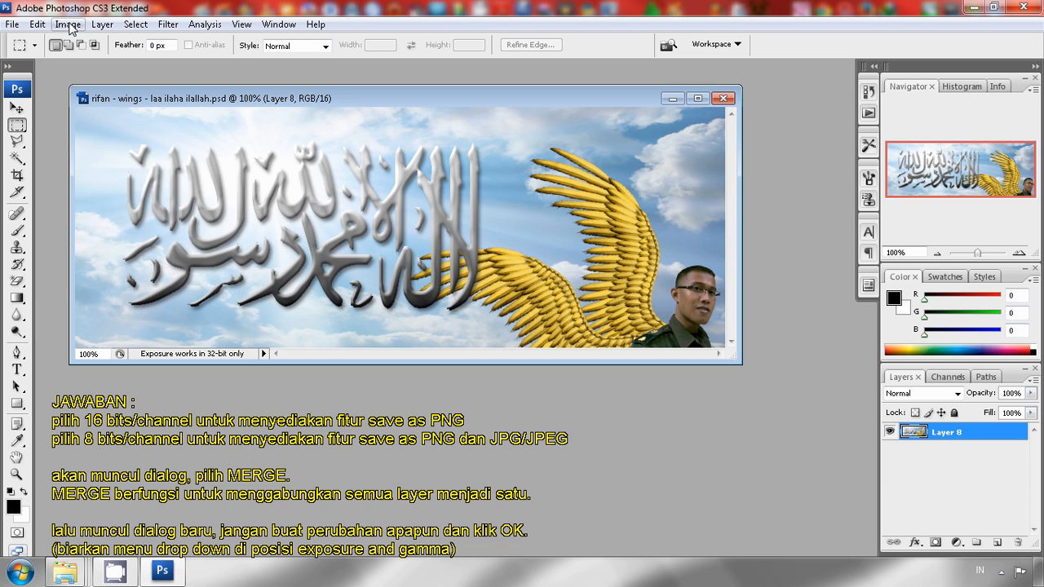
click(67, 24)
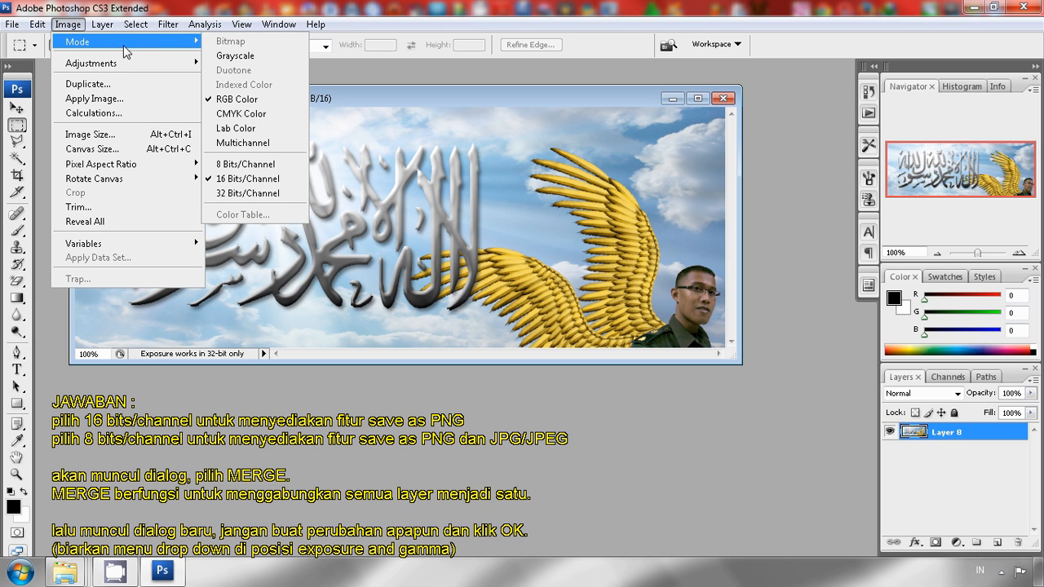
mouse_move(248, 178)
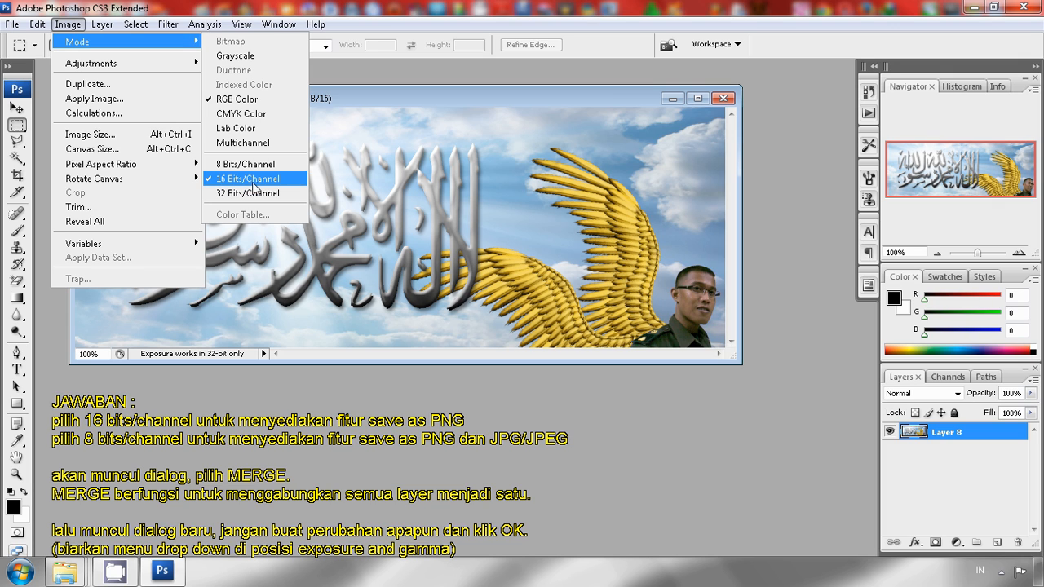
mouse_move(245, 164)
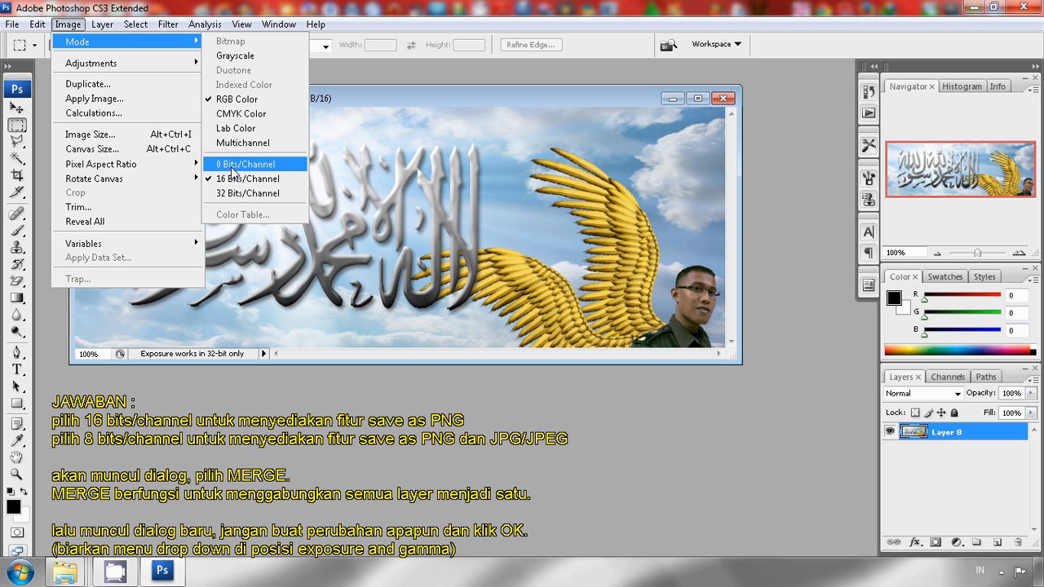
click(245, 164)
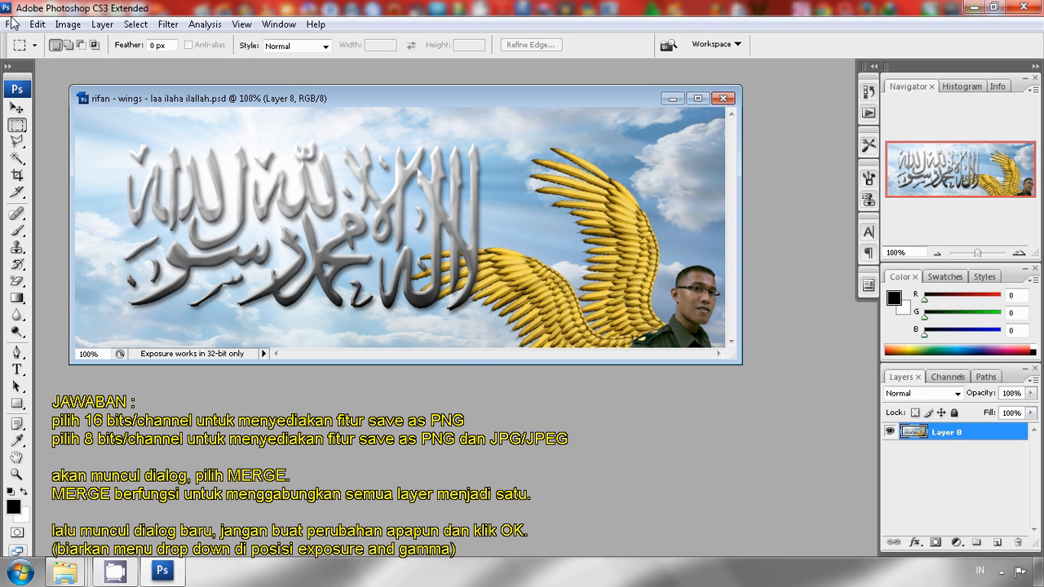
- Save the banner as a copy with JPEG chosen as the format
click(12, 24)
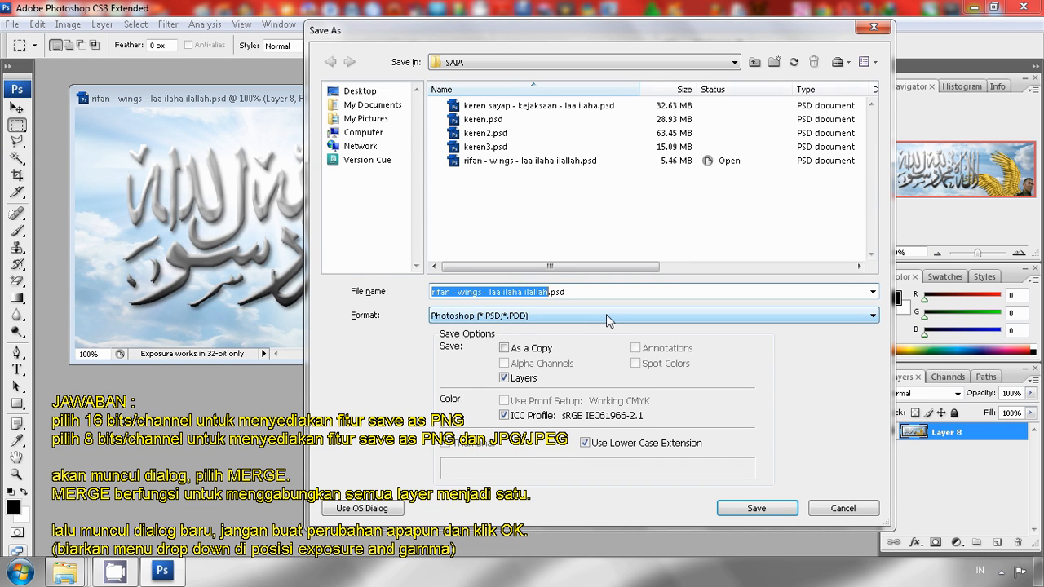
click(652, 316)
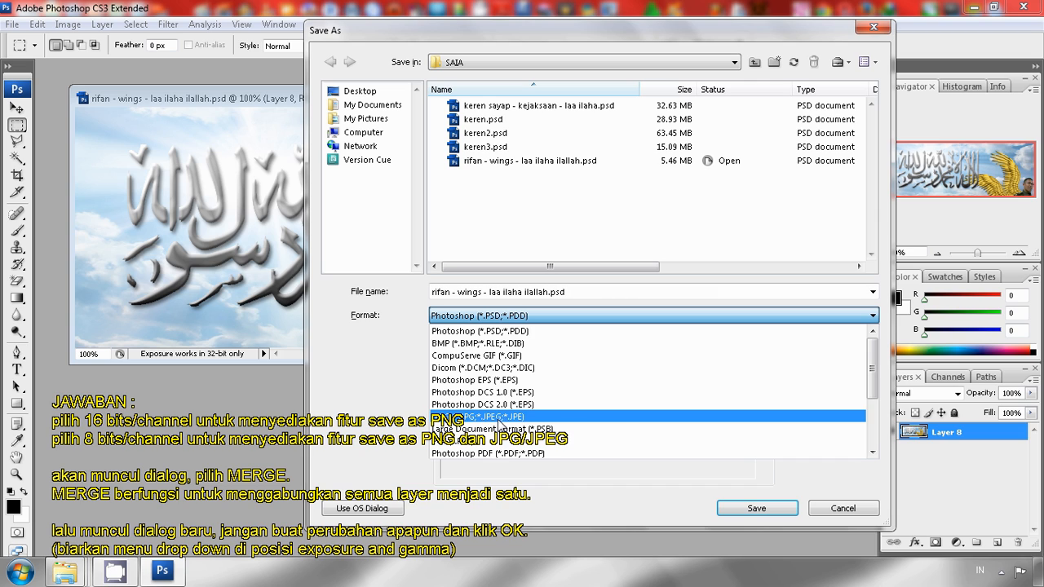
mouse_move(554, 424)
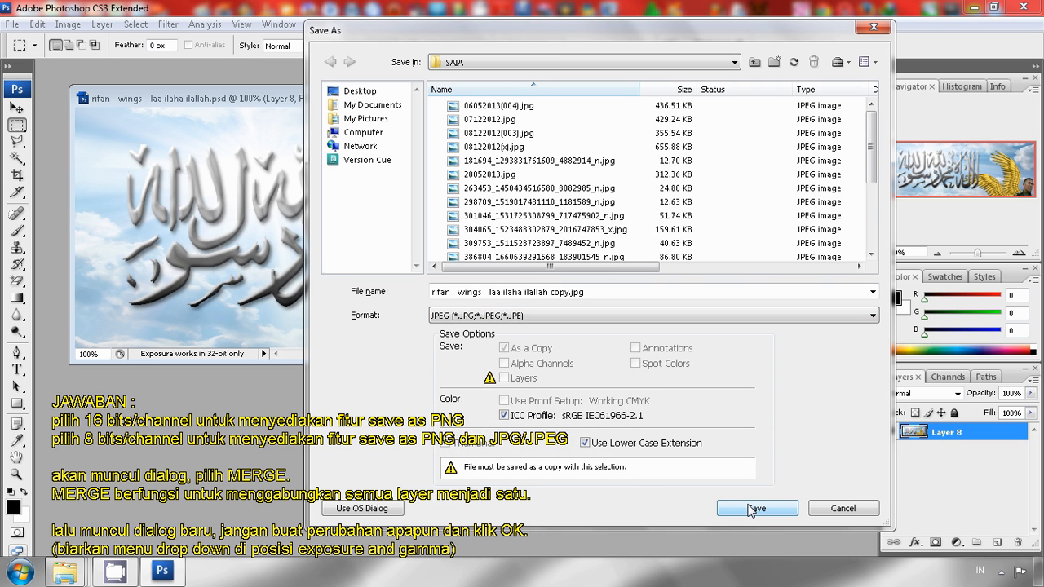
click(755, 508)
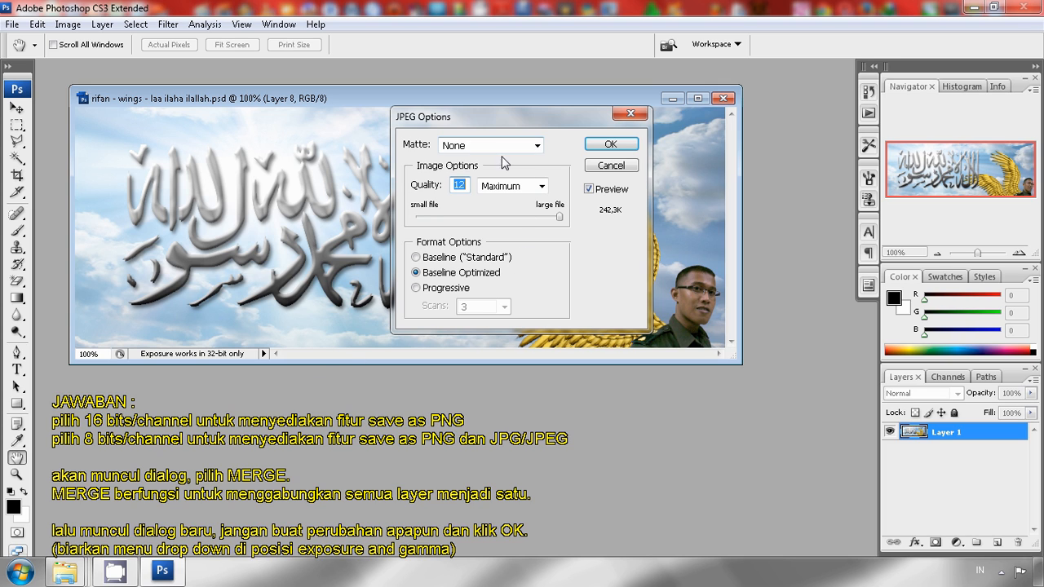
- Set JPEG quality to Maximum (12) and confirm the save
click(537, 186)
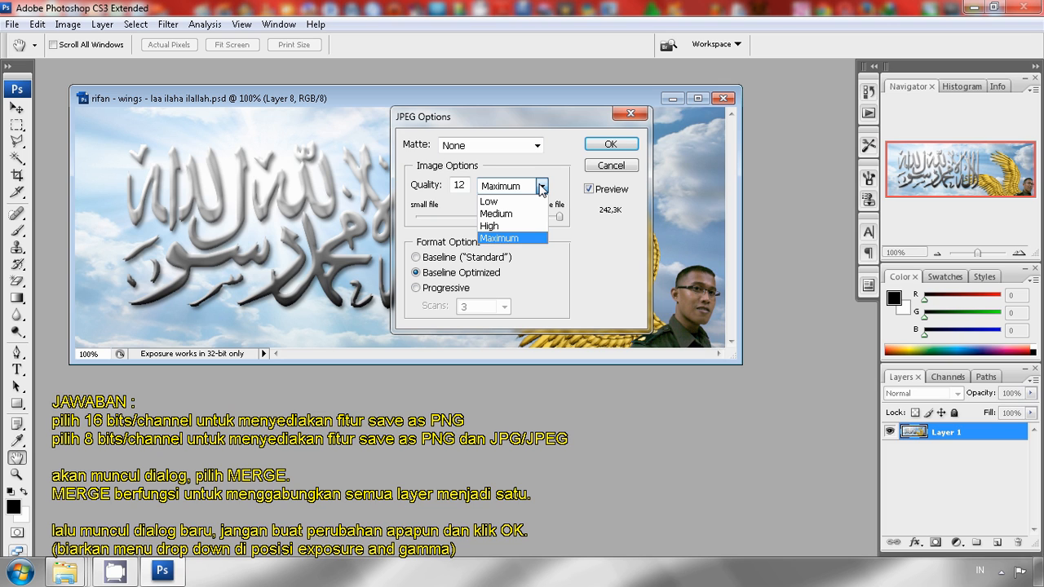
click(498, 238)
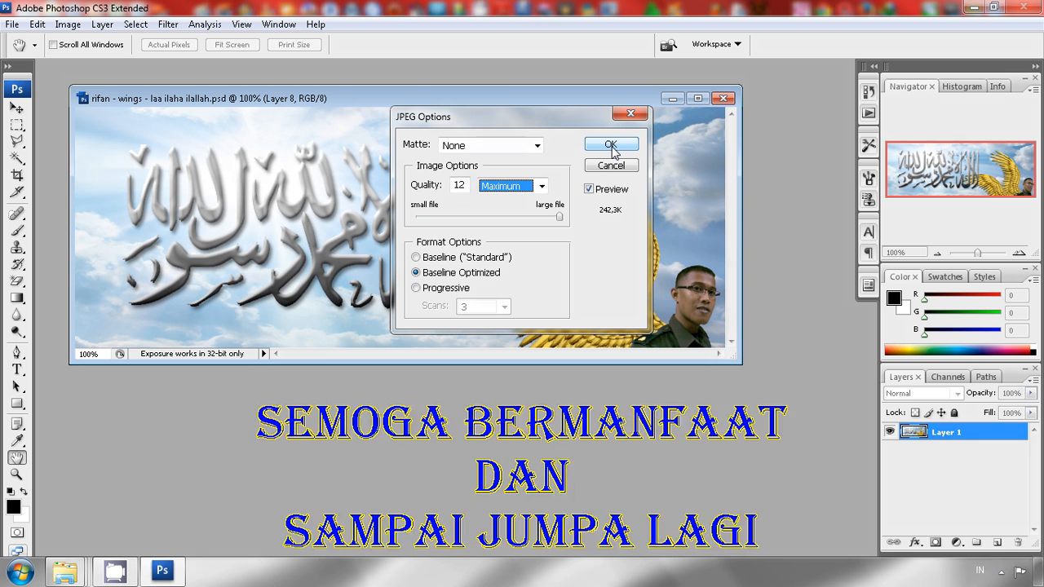
click(611, 145)
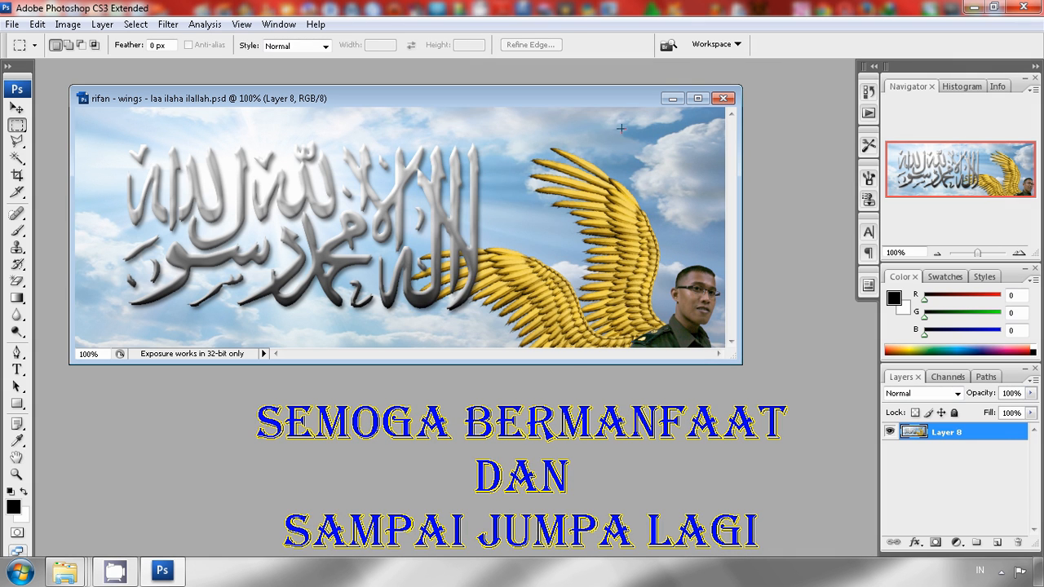
mouse_move(491, 406)
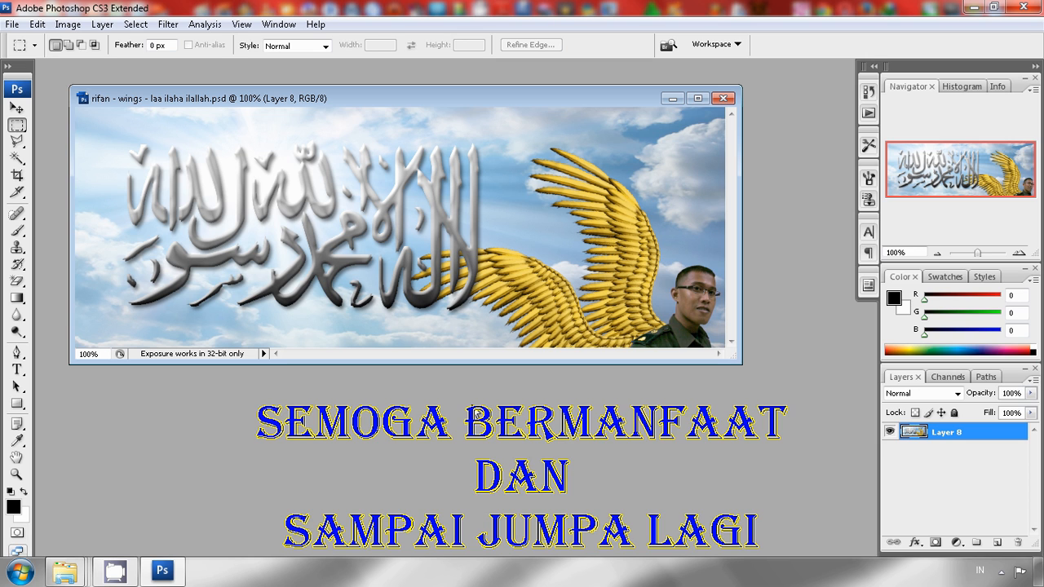
mouse_move(754, 88)
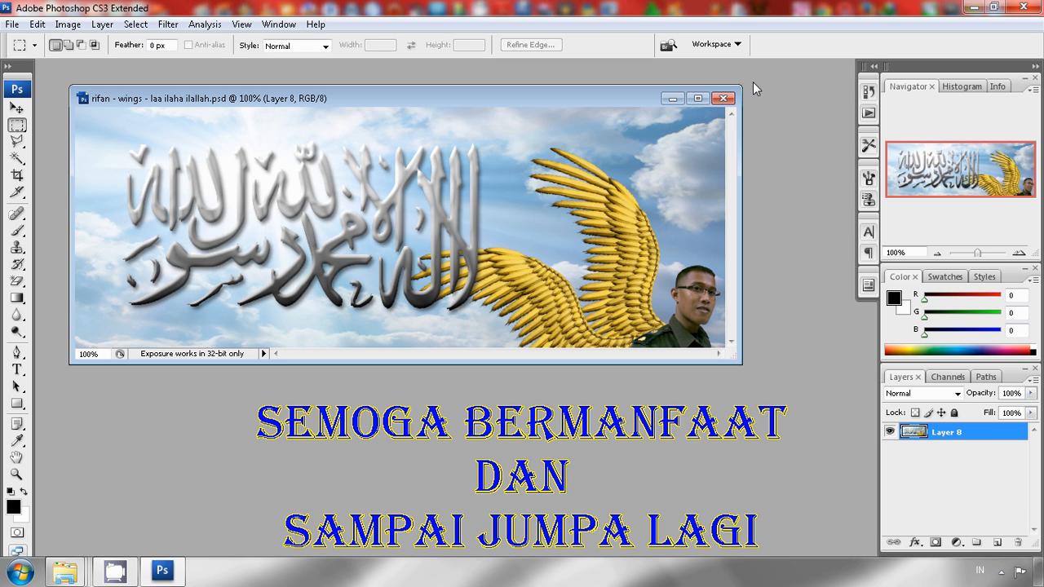